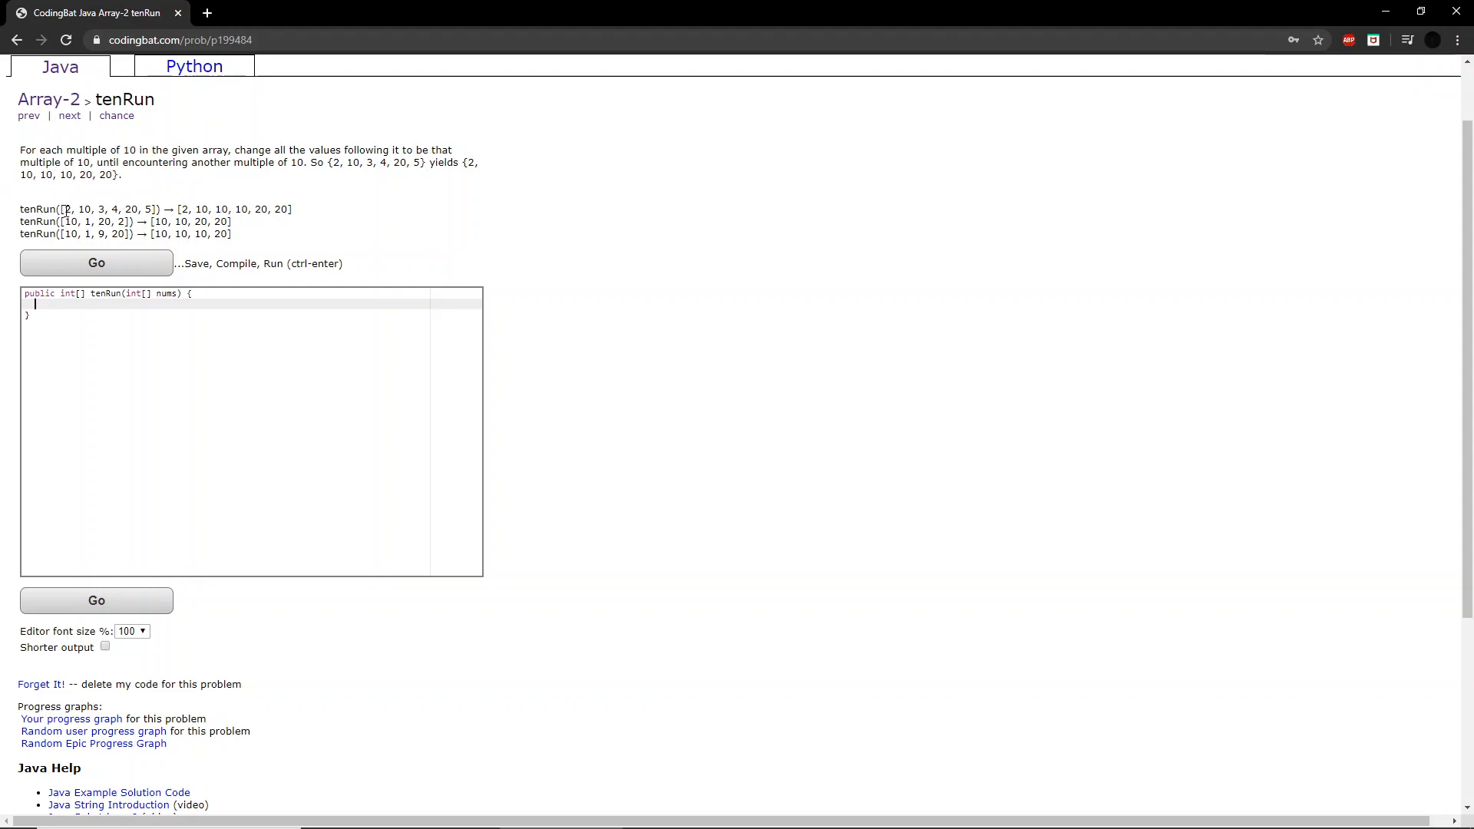
{"action": "mouse_move", "coordinate": [93, 202]}
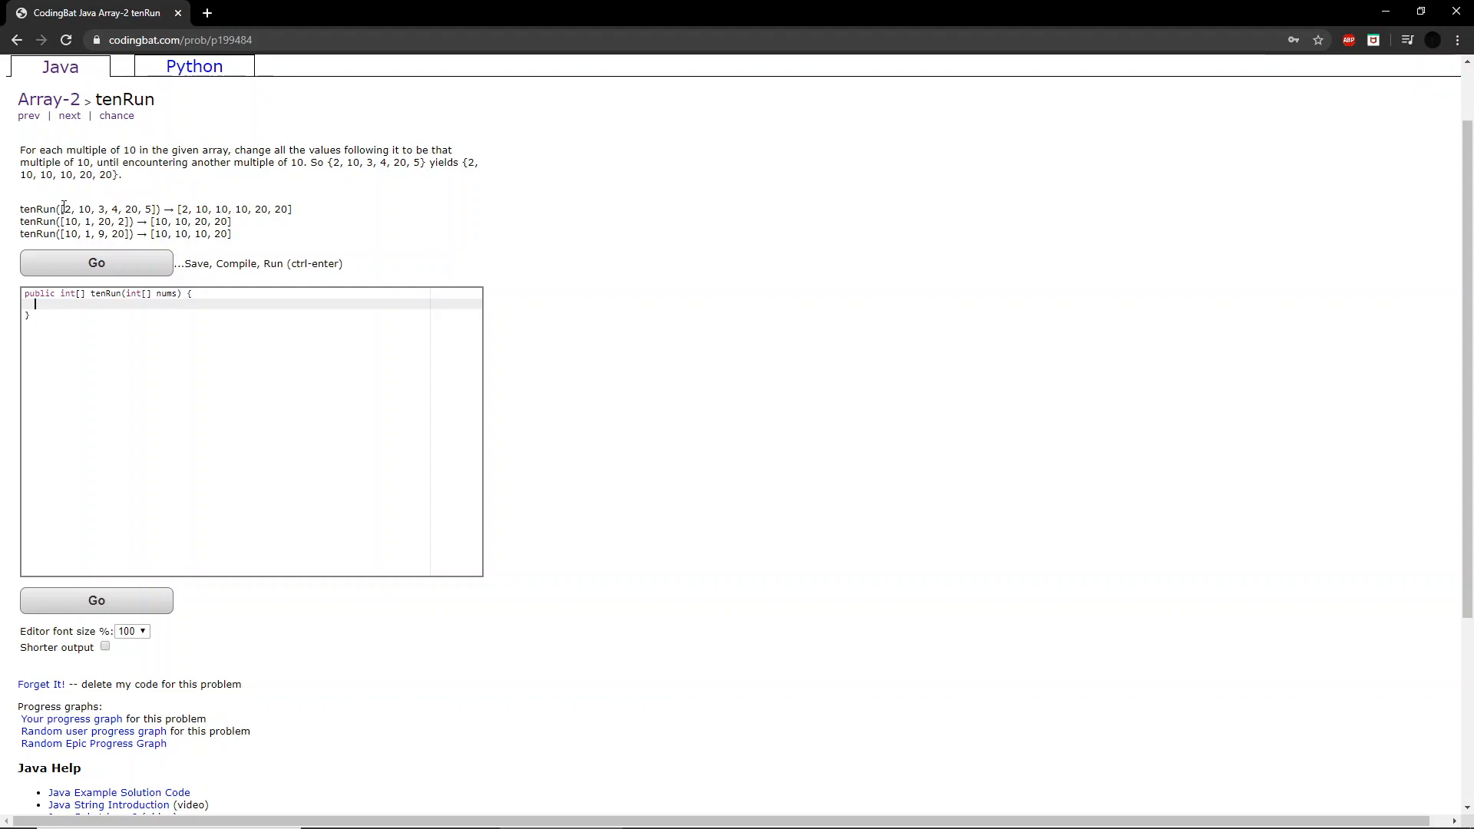
- Review the example values, then declare int change = 0 at the start of tenRun
{"action": "double_click", "coordinate": [67, 209]}
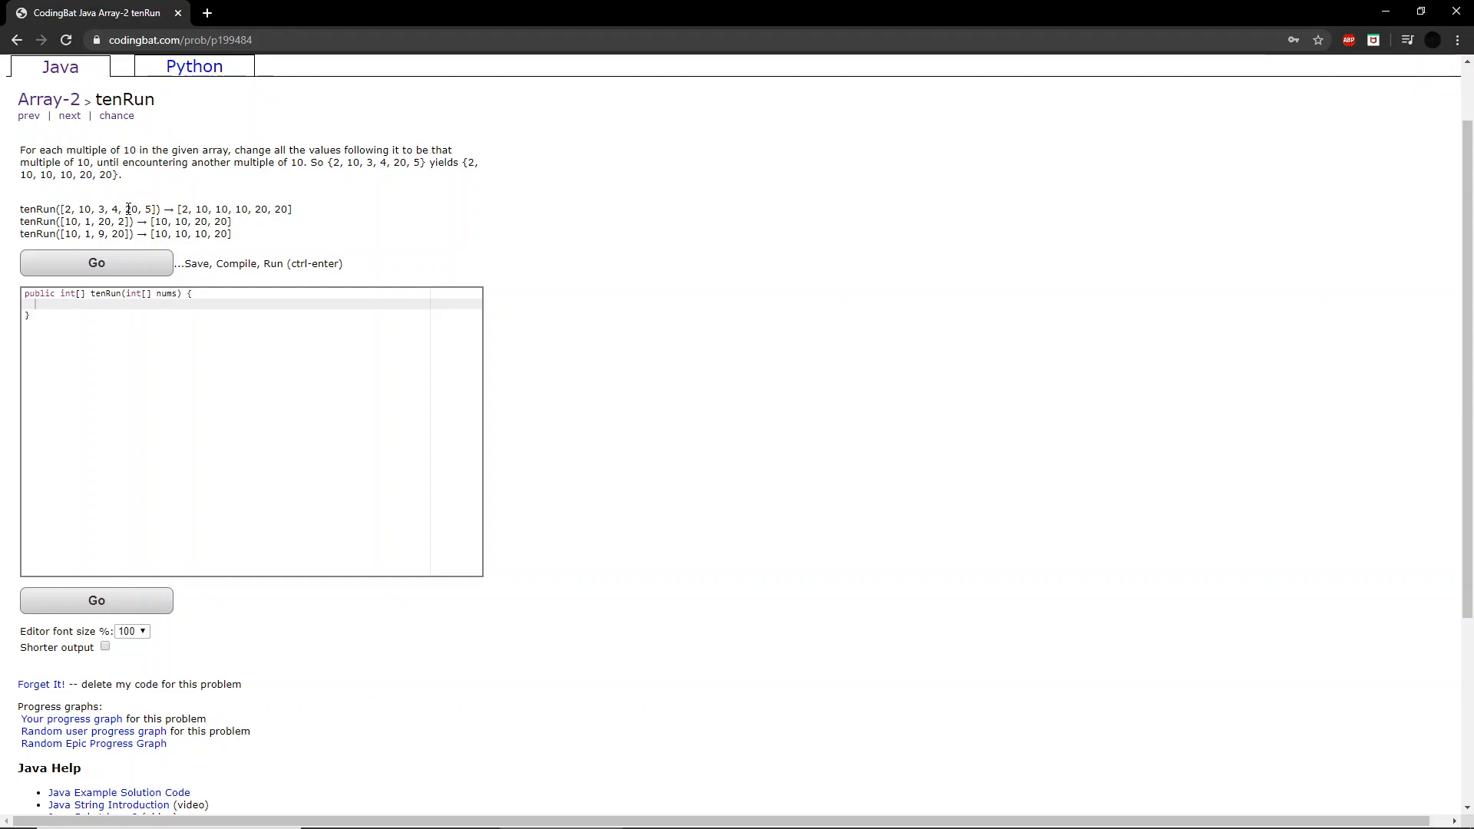
{"action": "double_click", "coordinate": [128, 209]}
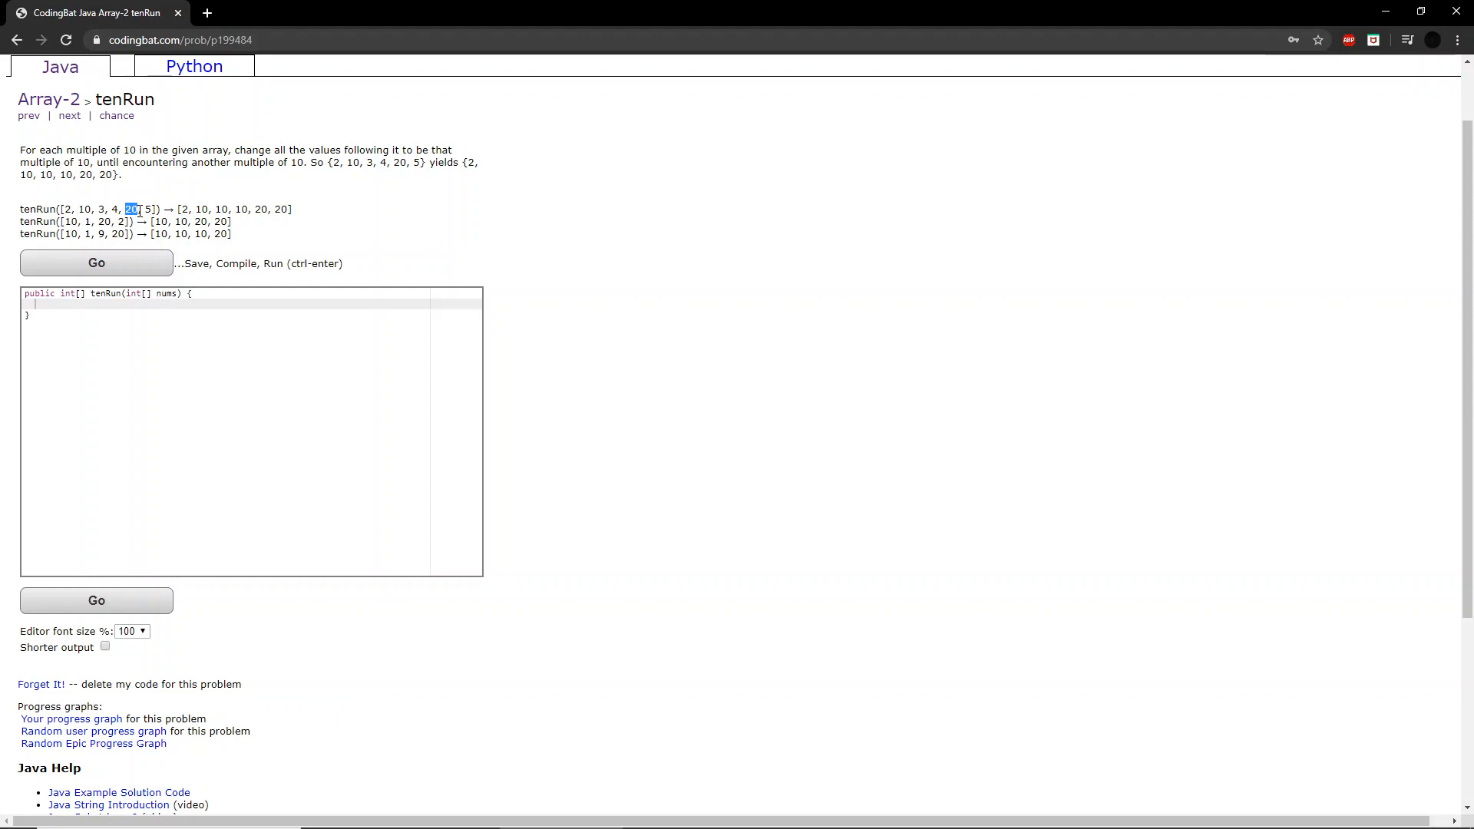
{"action": "left_click", "coordinate": [141, 209]}
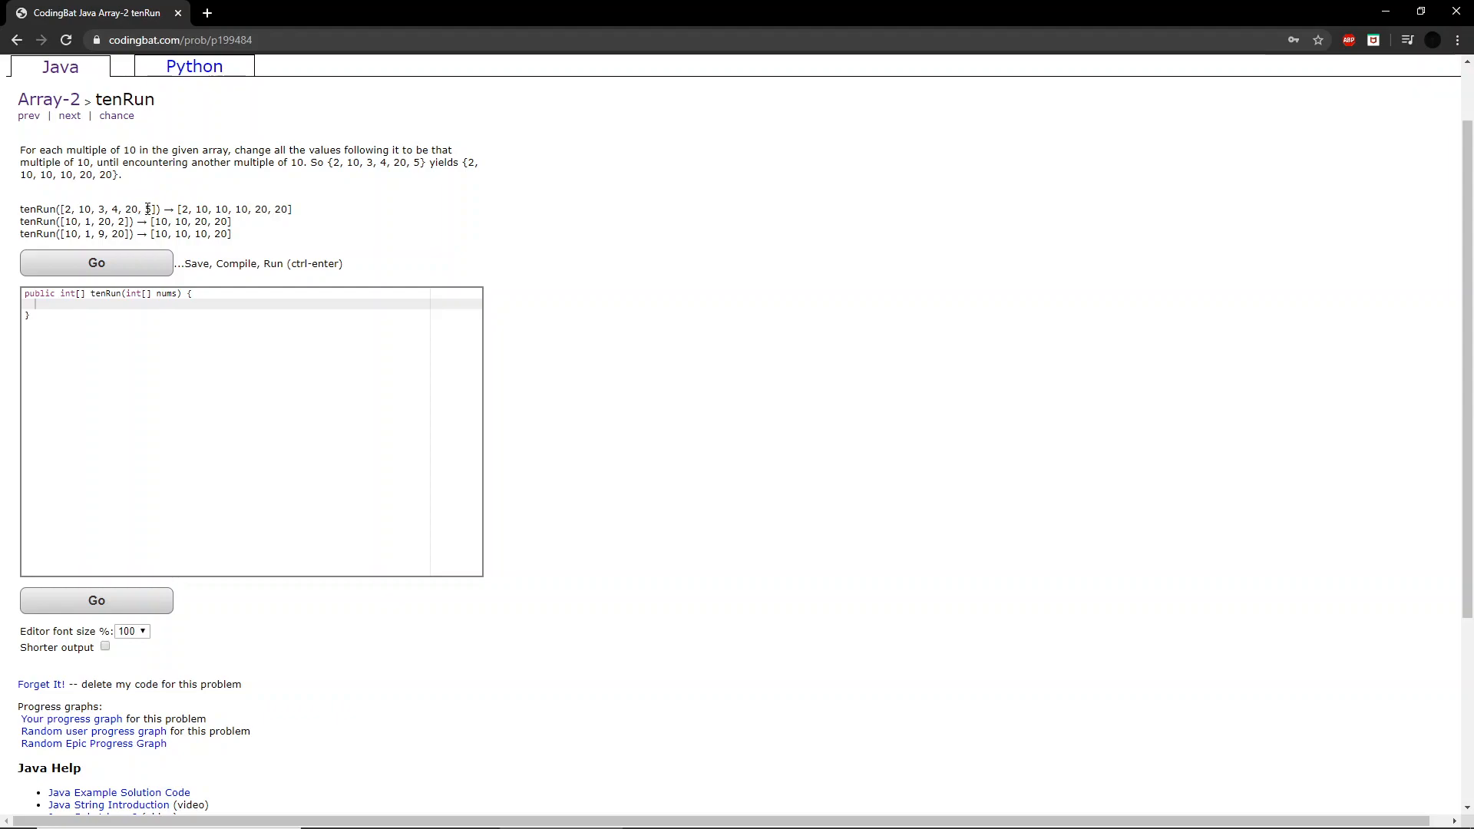
{"action": "mouse_move", "coordinate": [98, 249]}
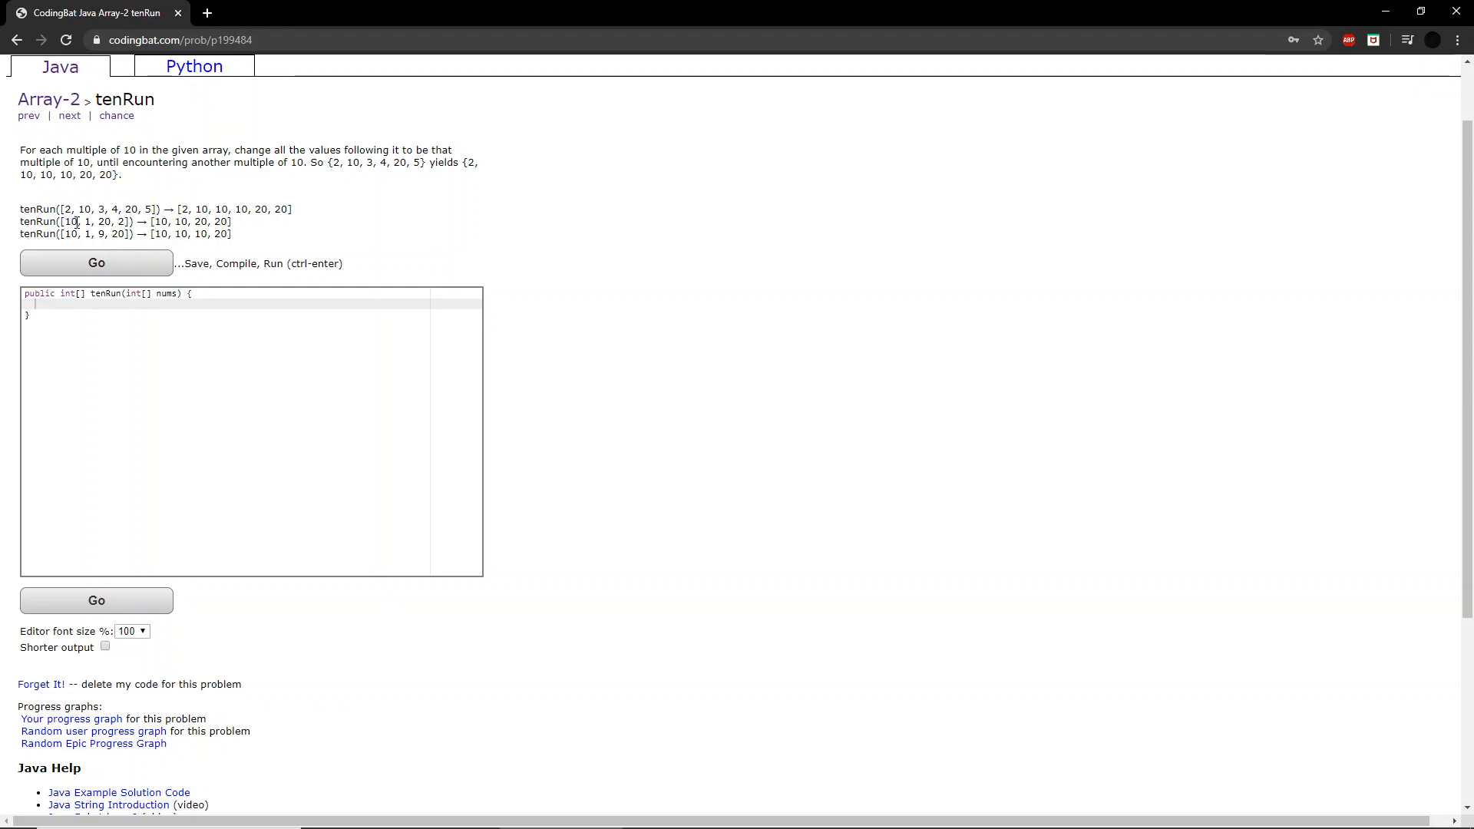
{"action": "double_click", "coordinate": [69, 221]}
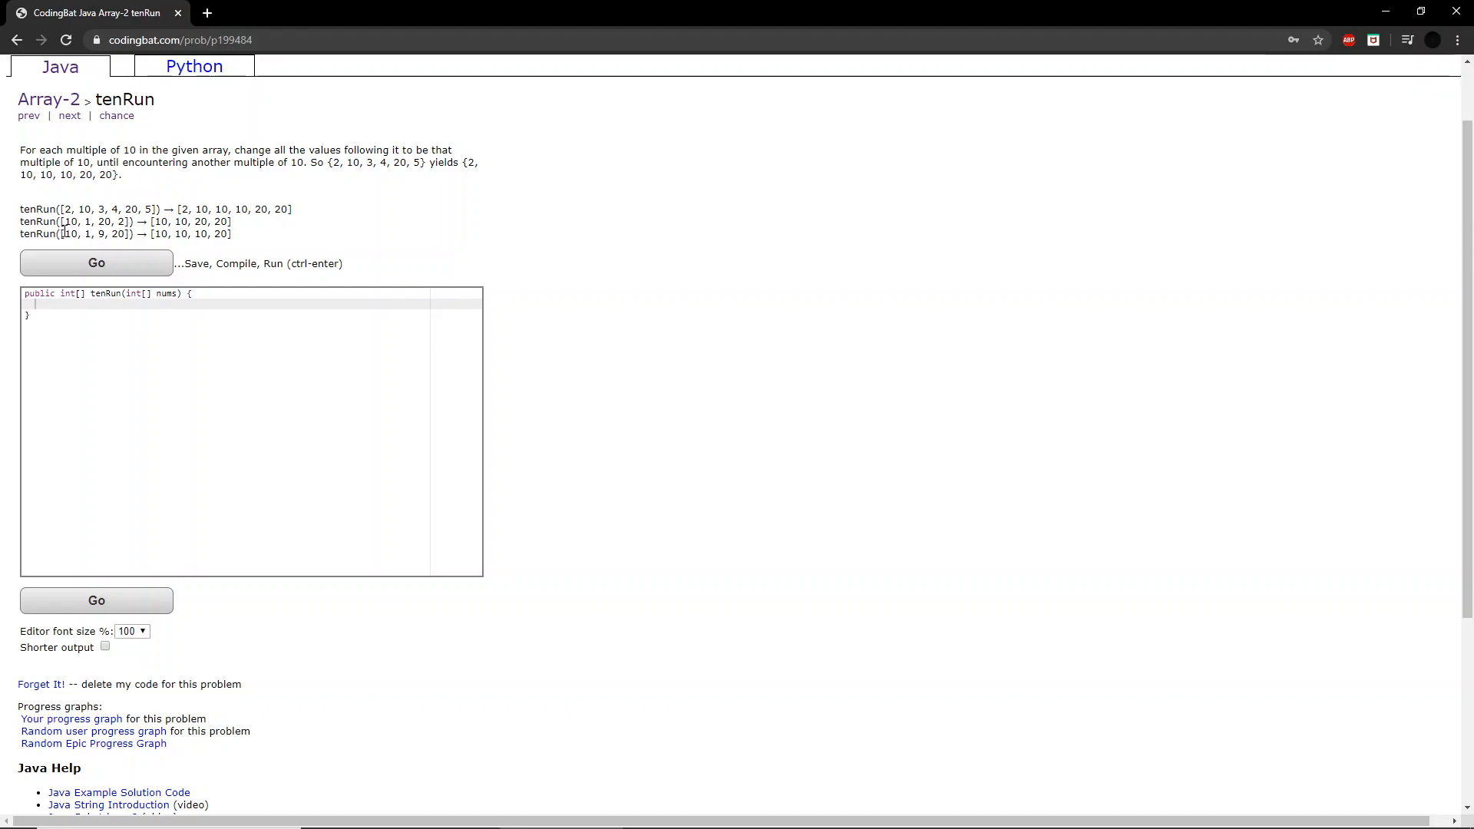
{"action": "double_click", "coordinate": [72, 233]}
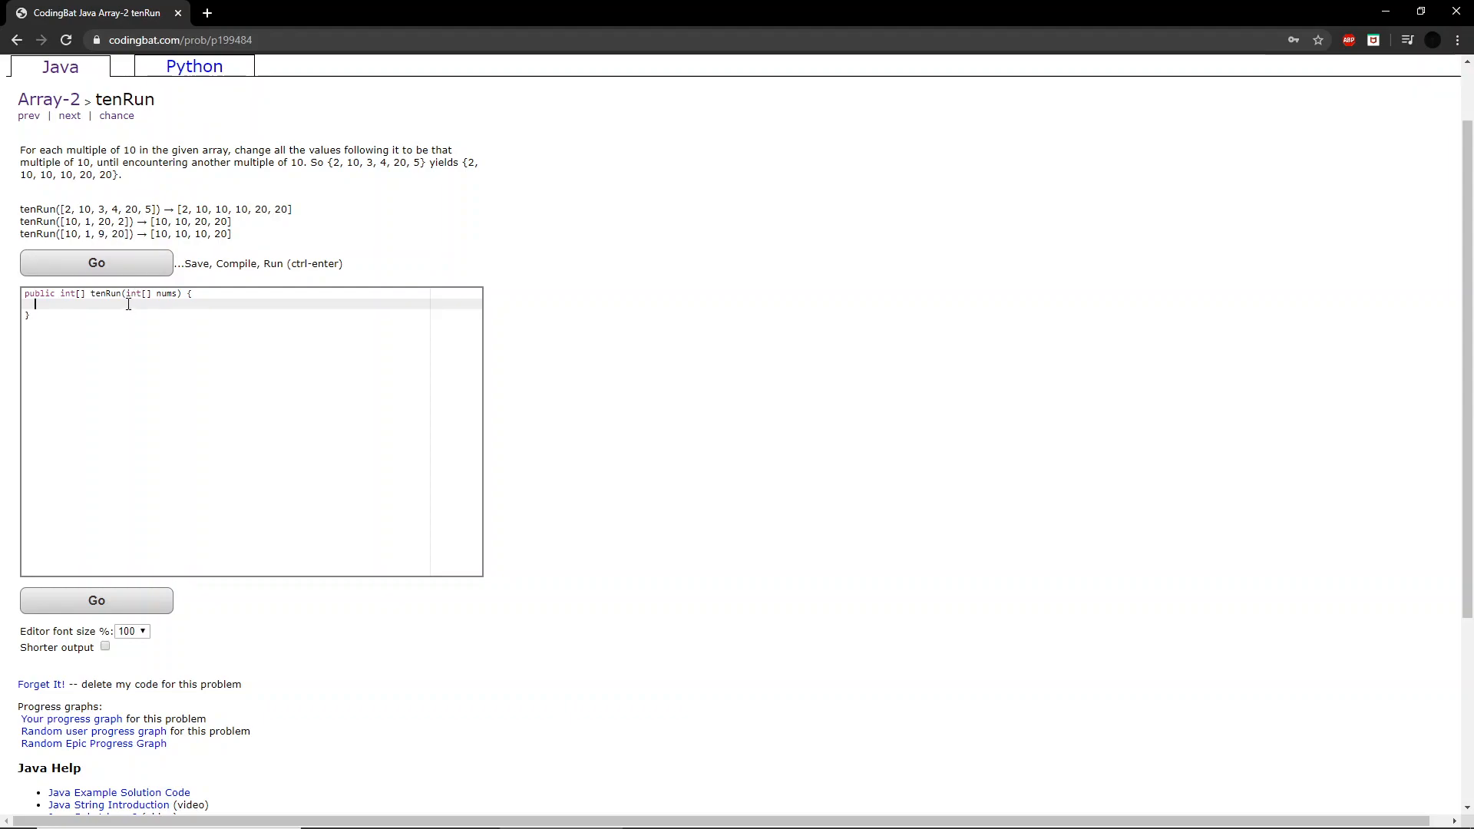
{"action": "type", "text": "int"}
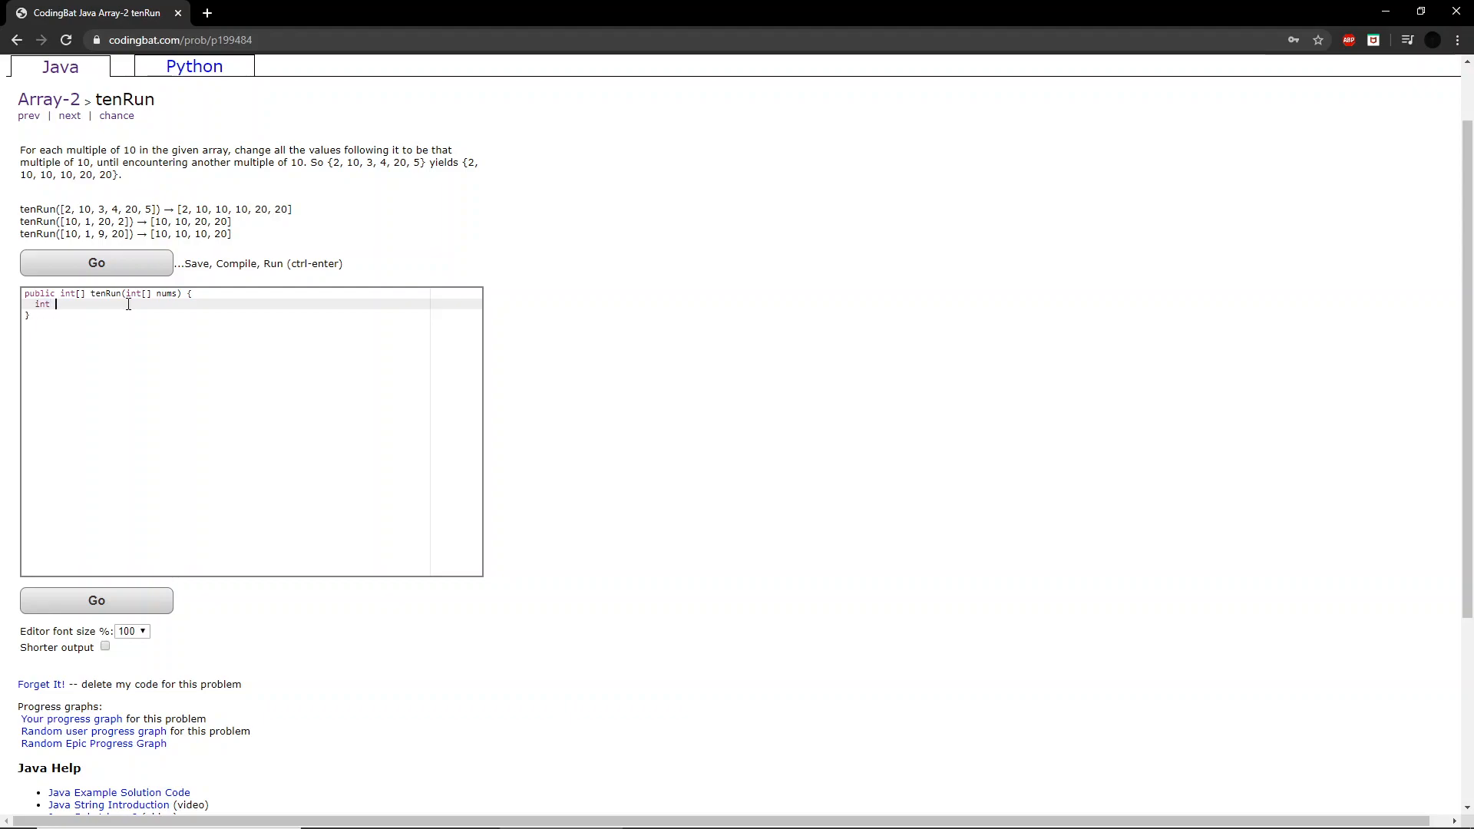
{"action": "type", "text": "change"}
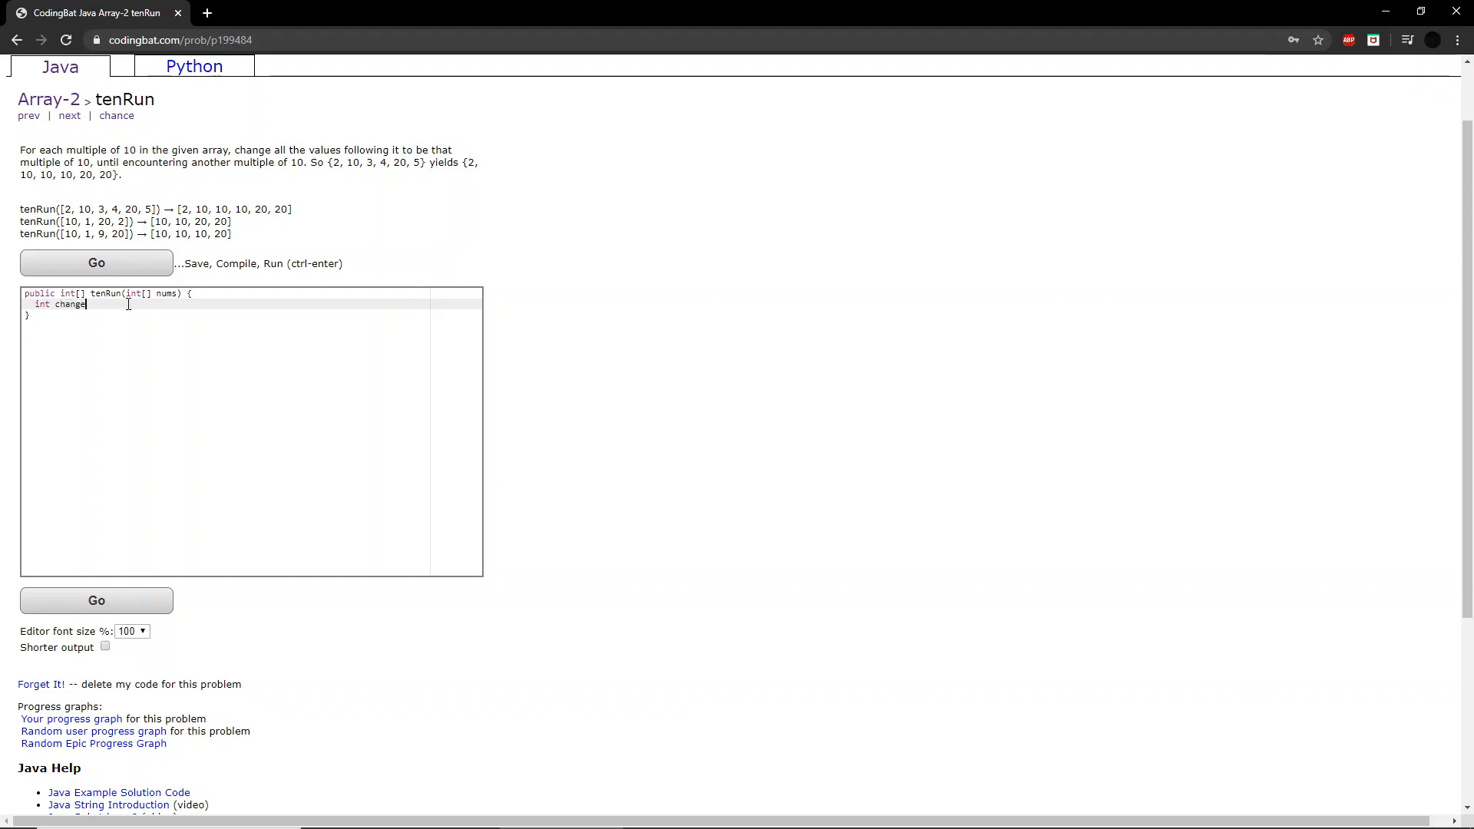
{"action": "type", "text": "= 0;"}
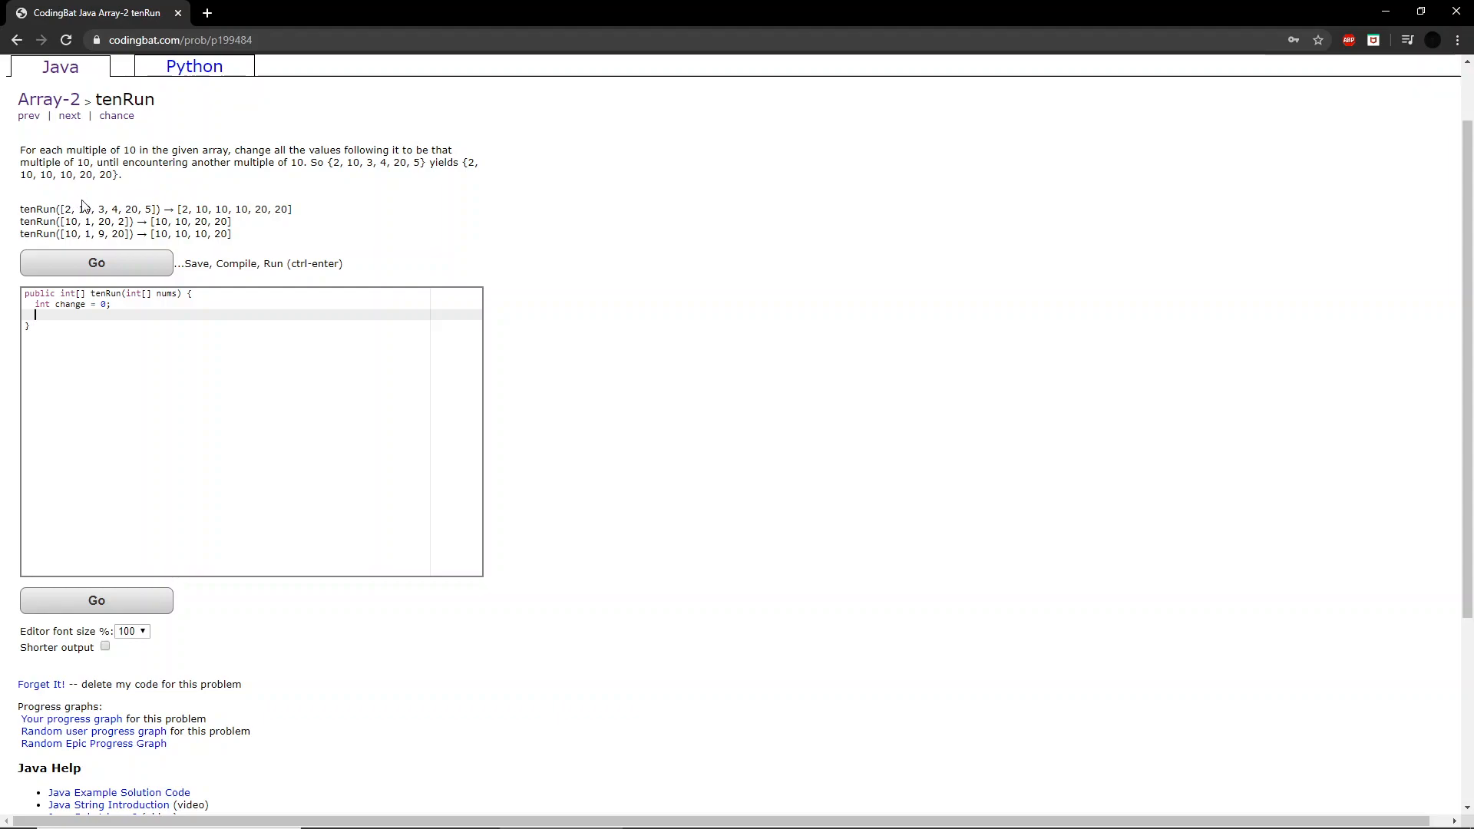
- Declare boolean condition = false on the next line and end with a new empty line
{"action": "double_click", "coordinate": [82, 209]}
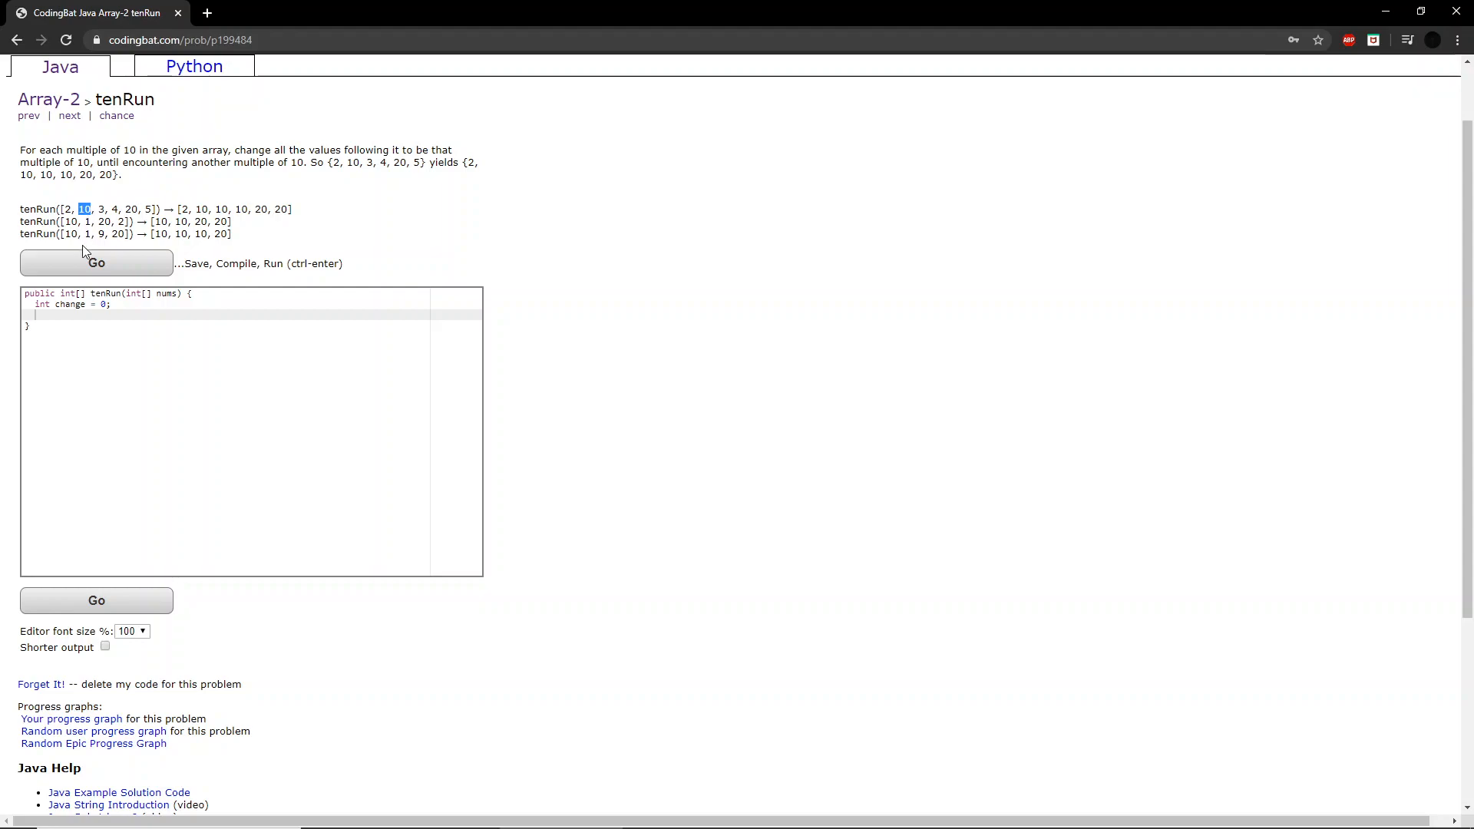
{"action": "mouse_move", "coordinate": [138, 201]}
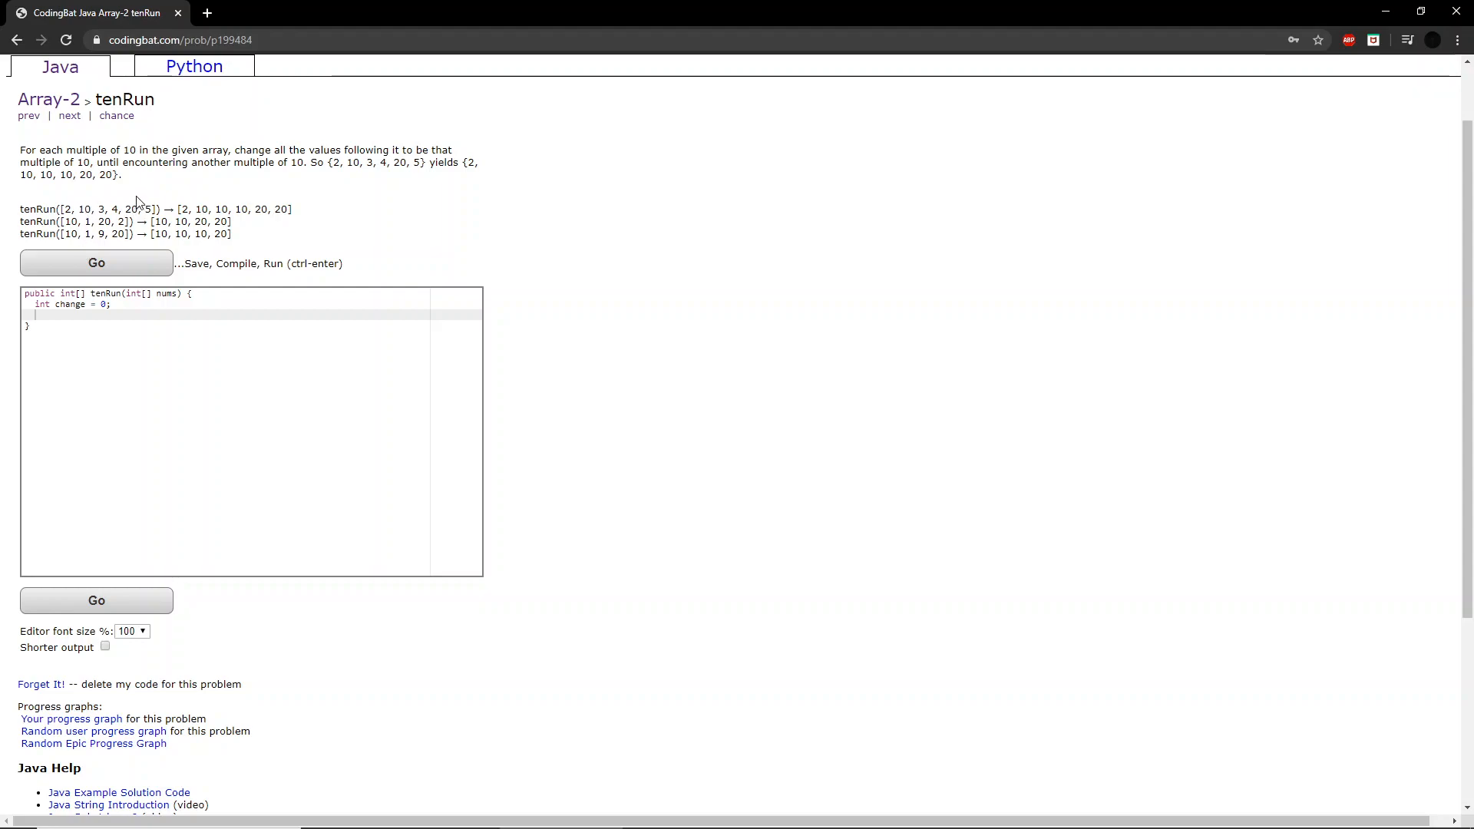
{"action": "left_click", "coordinate": [113, 316]}
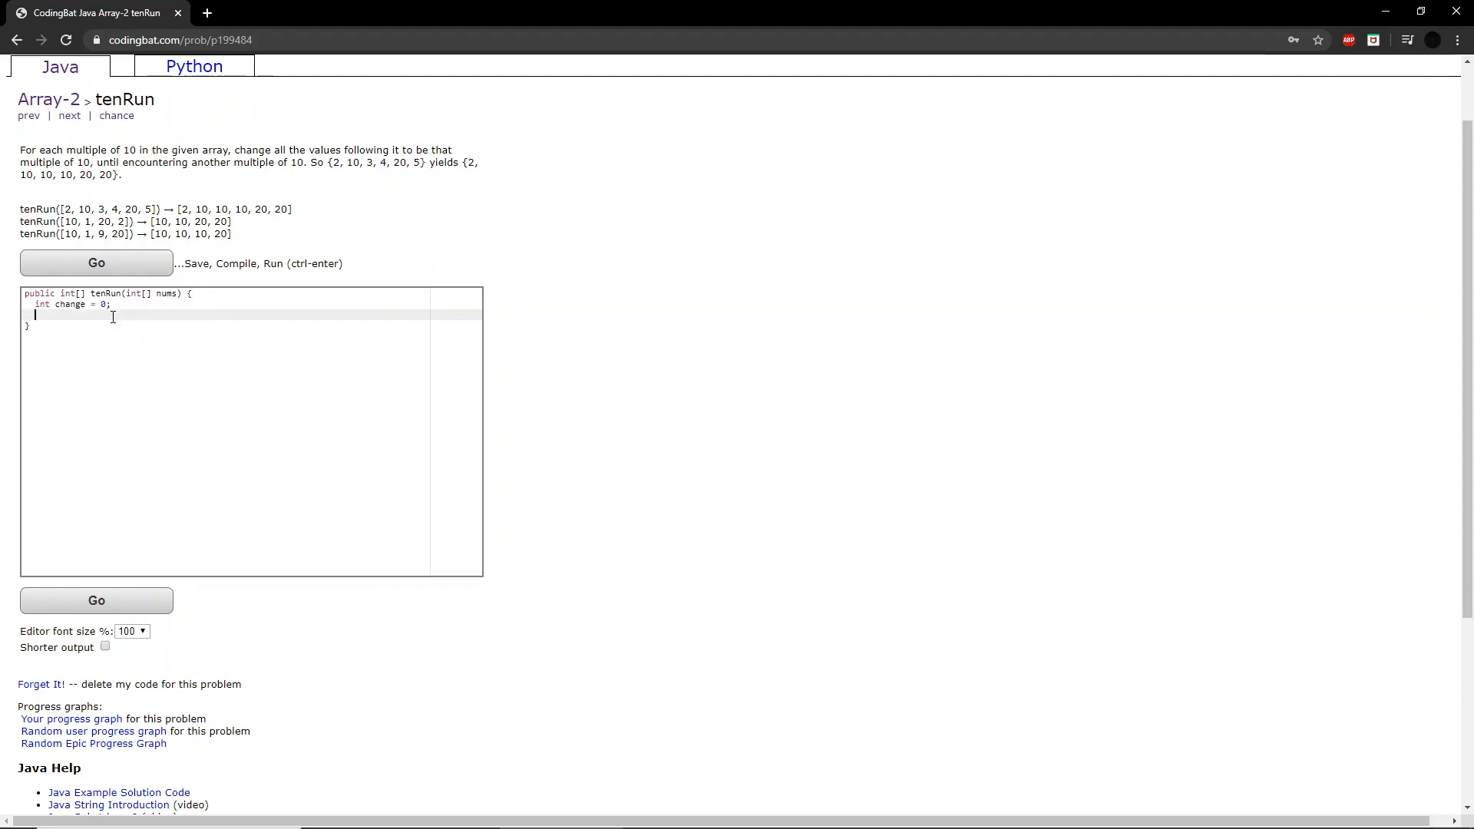
{"action": "type", "text": "b"}
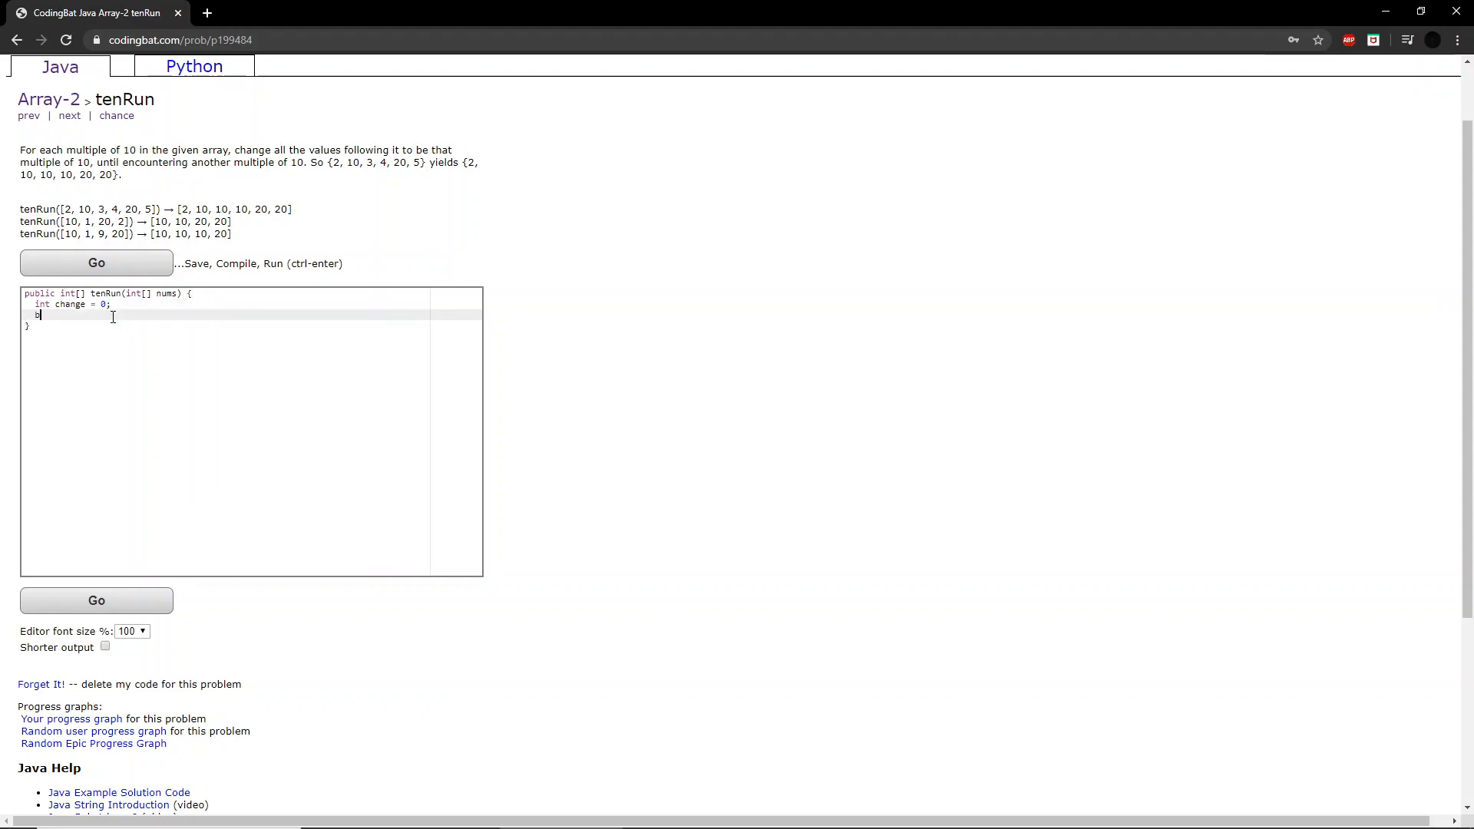
{"action": "type", "text": "ool"}
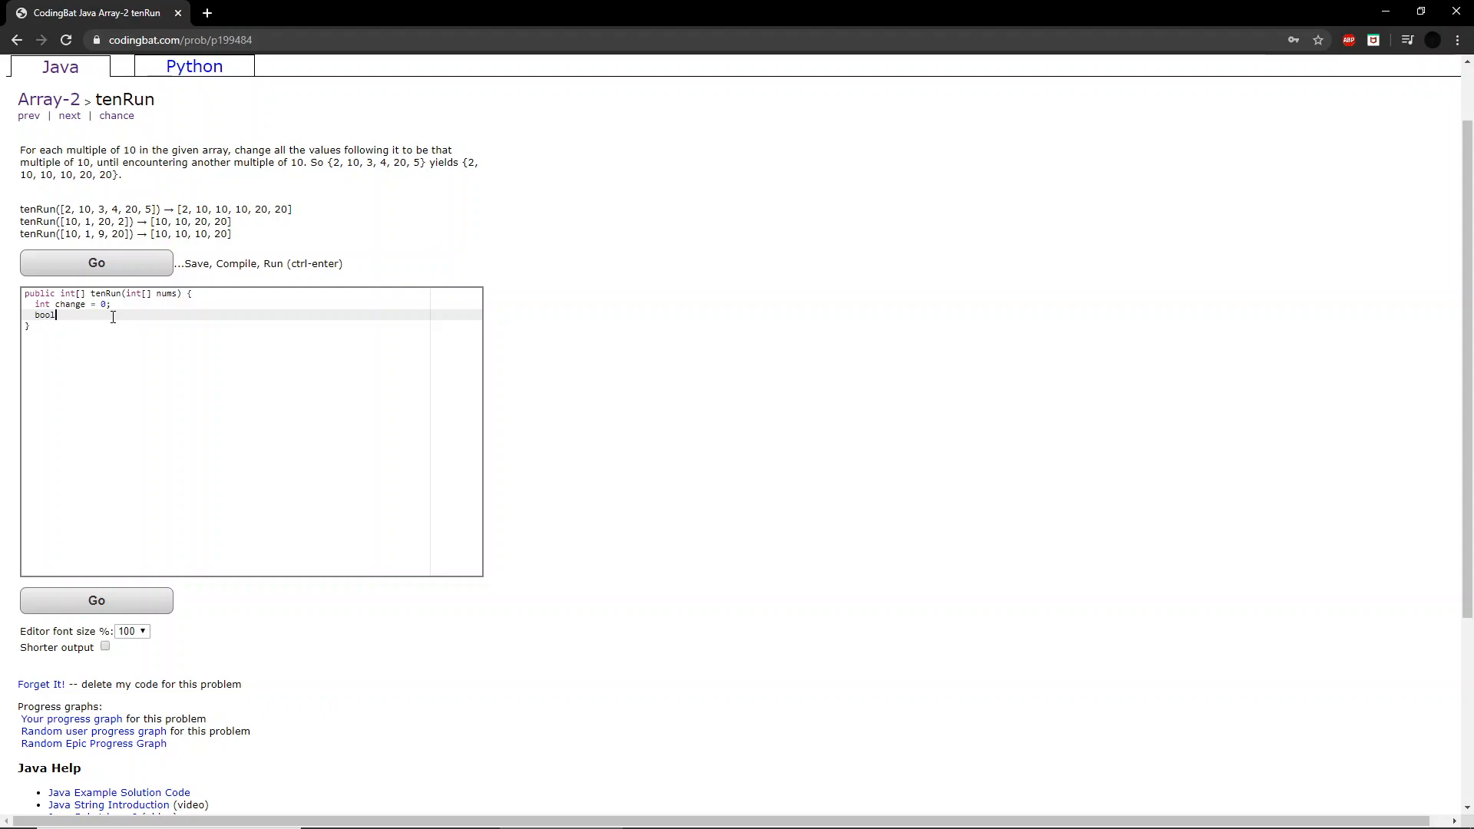
{"action": "type", "text": "ean con"}
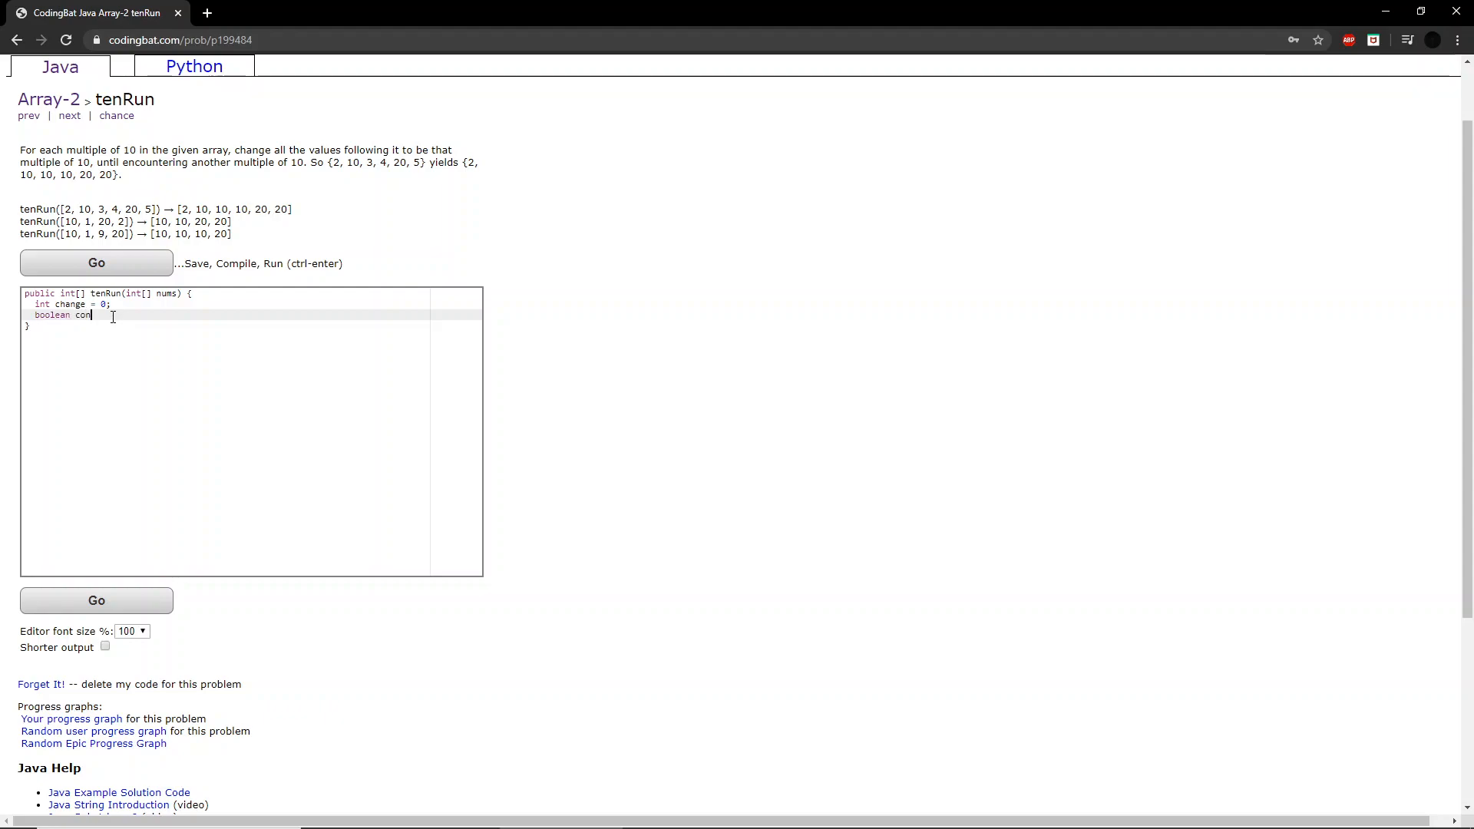
{"action": "type", "text": "dition = false"}
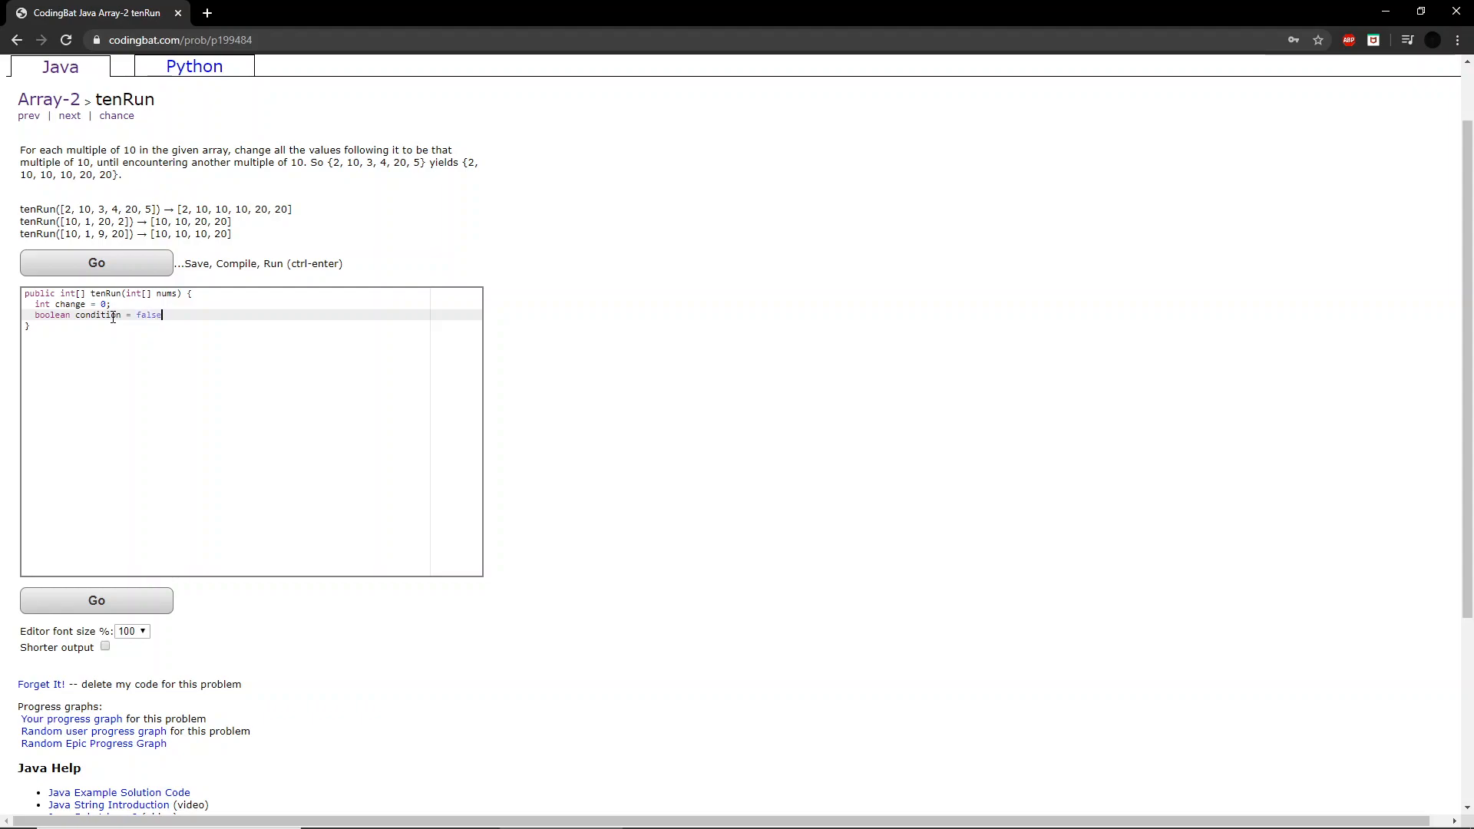
{"action": "type", "text": ";"}
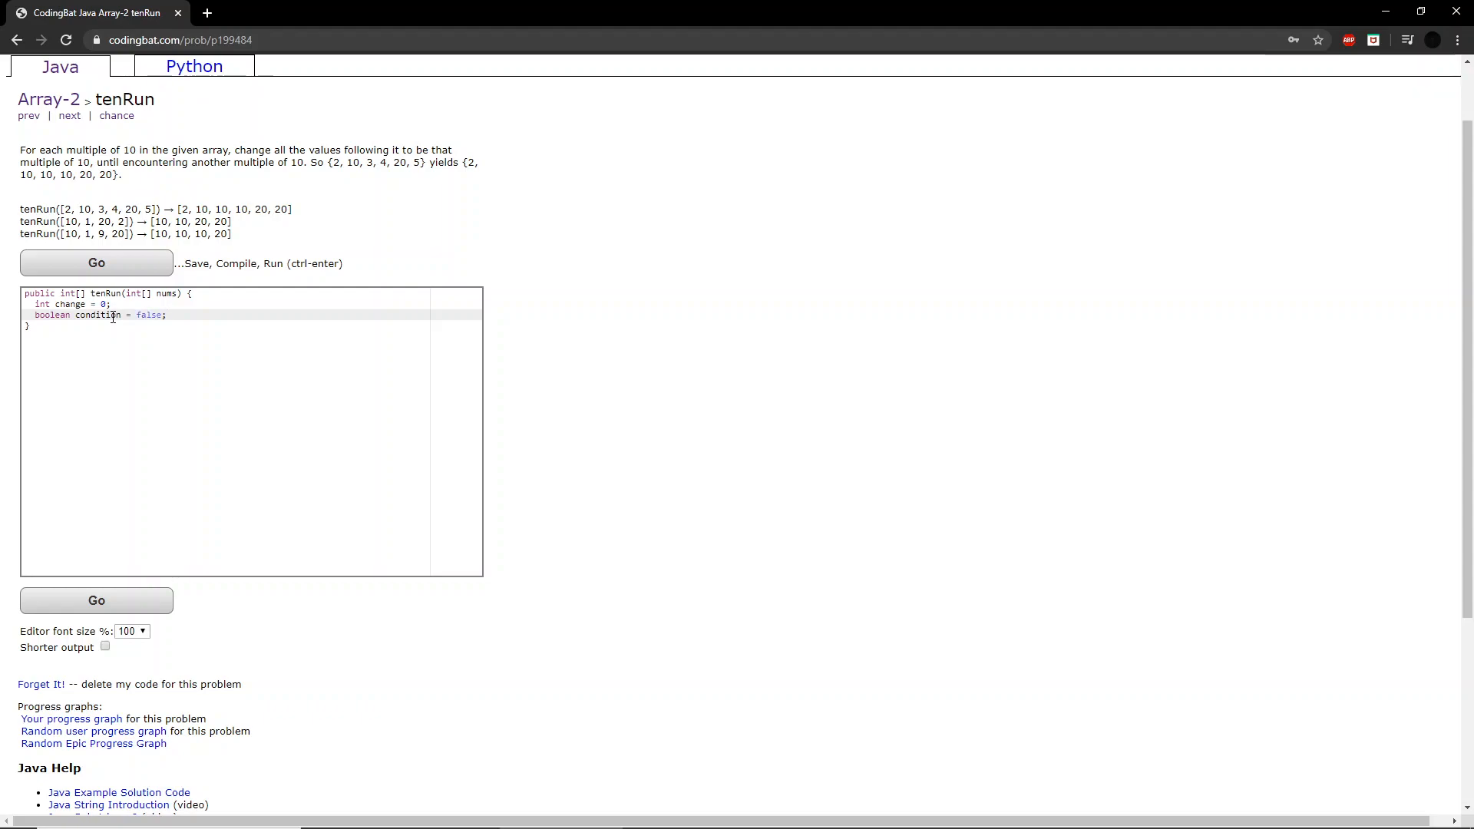
{"action": "key", "text": "enter"}
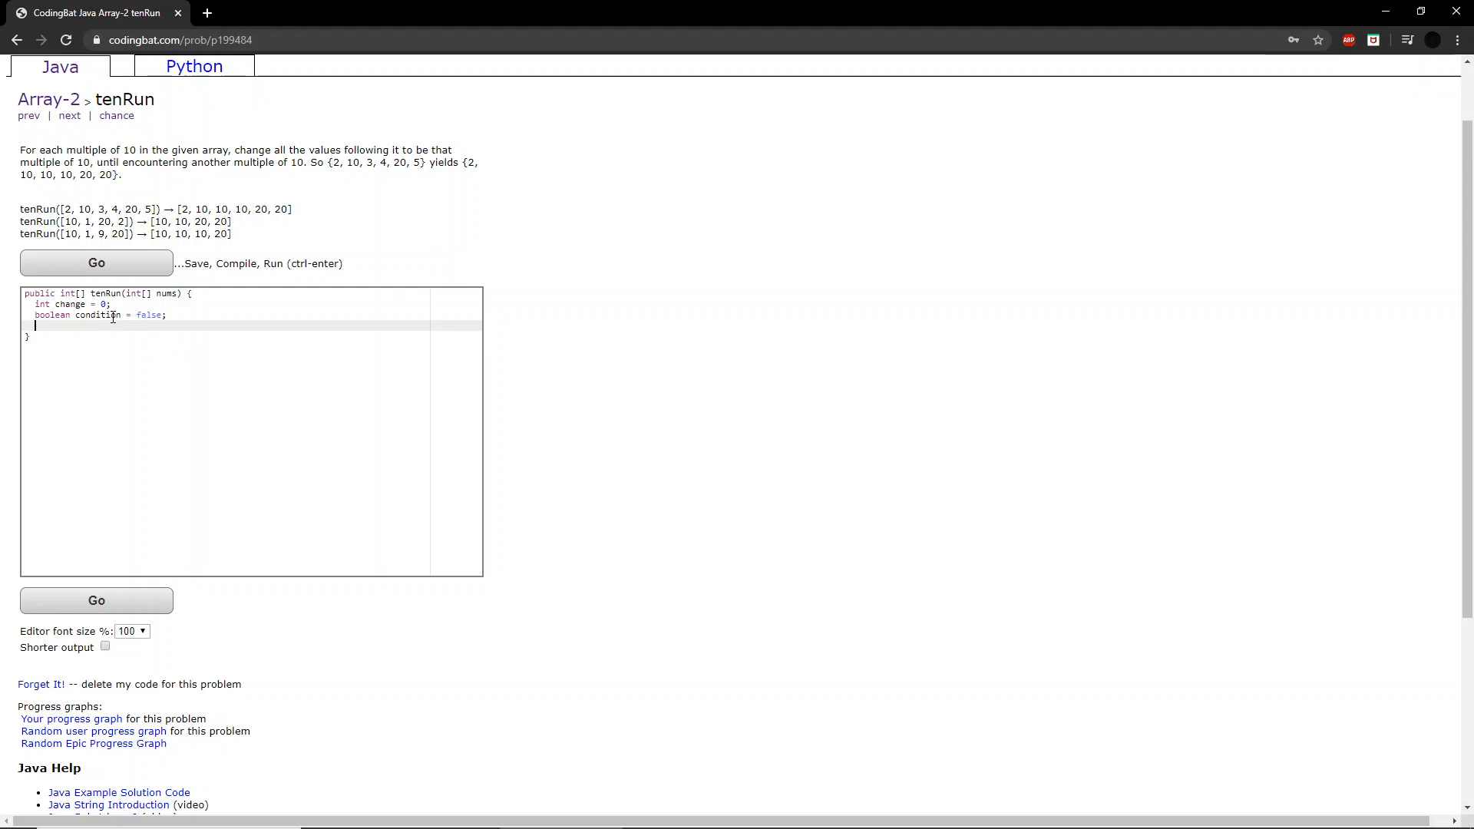
- Write a for loop over nums with an if(nums[i] % 10 == 0) check inside
{"action": "type", "text": "for(int"}
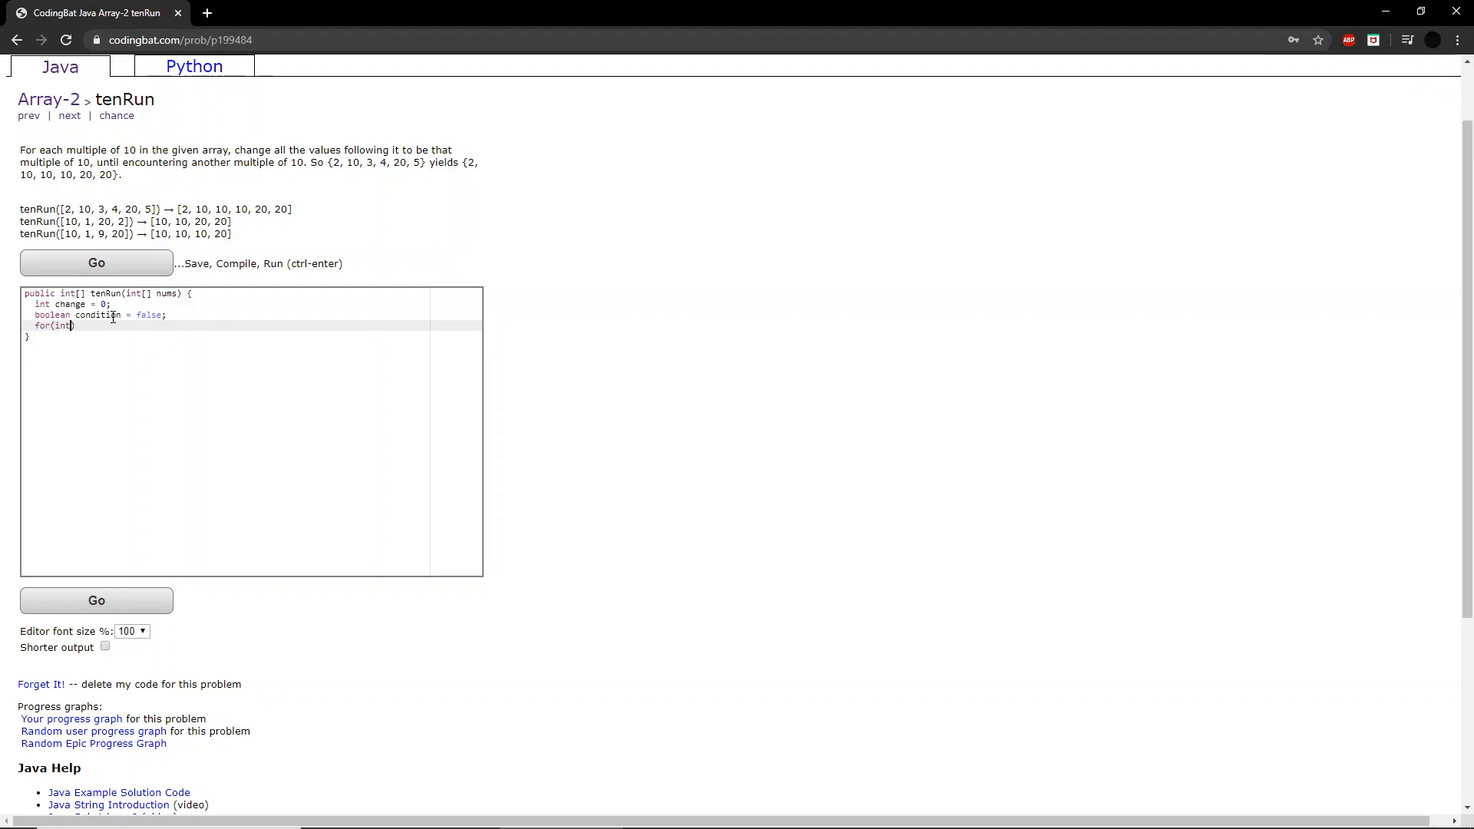
{"action": "type", "text": "i =0"}
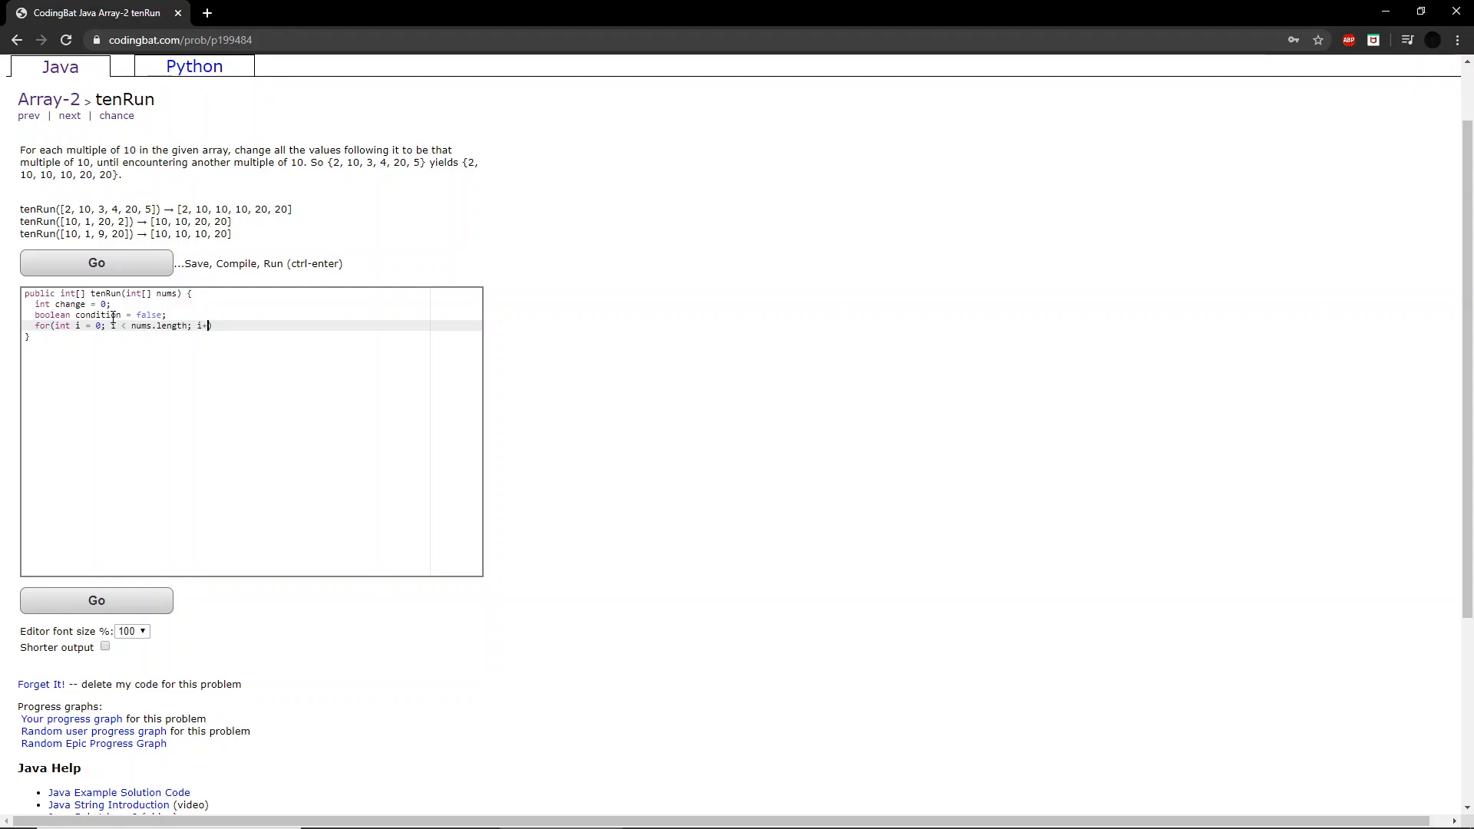
{"action": "type", "text": "+) {"}
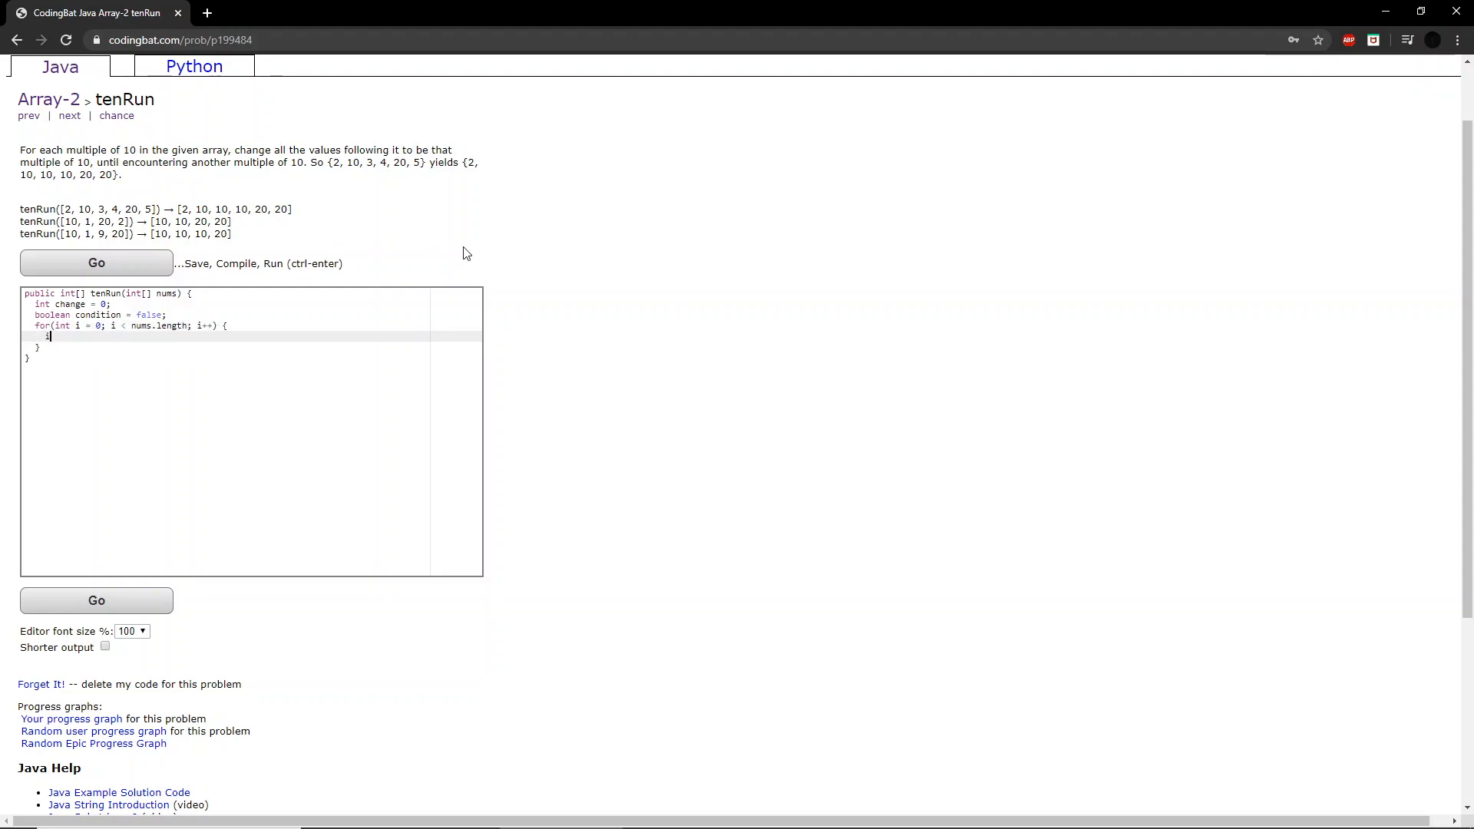
{"action": "type", "text": "if(nums[i]"}
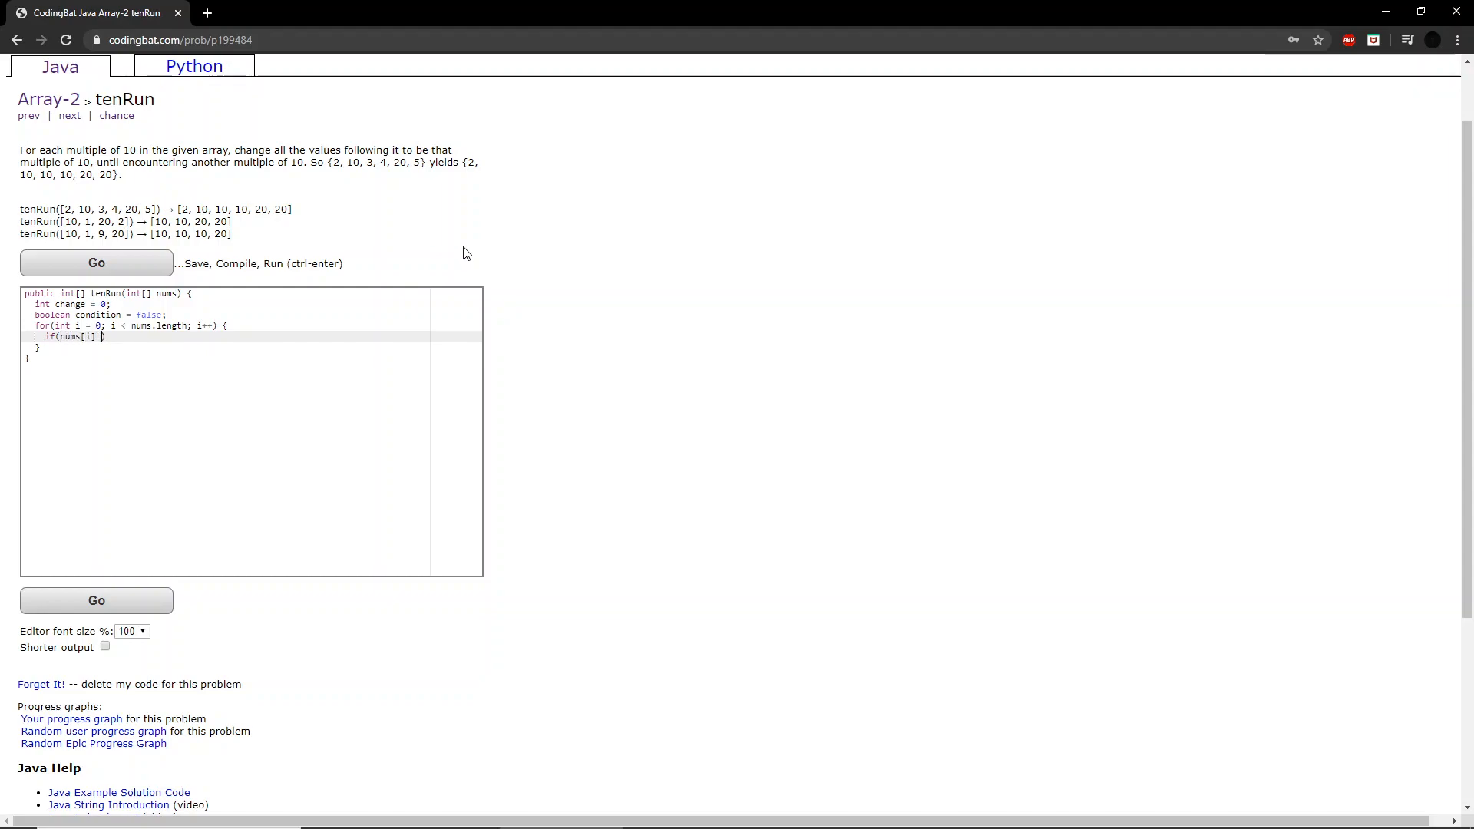
{"action": "type", "text": "% 10 == 0"}
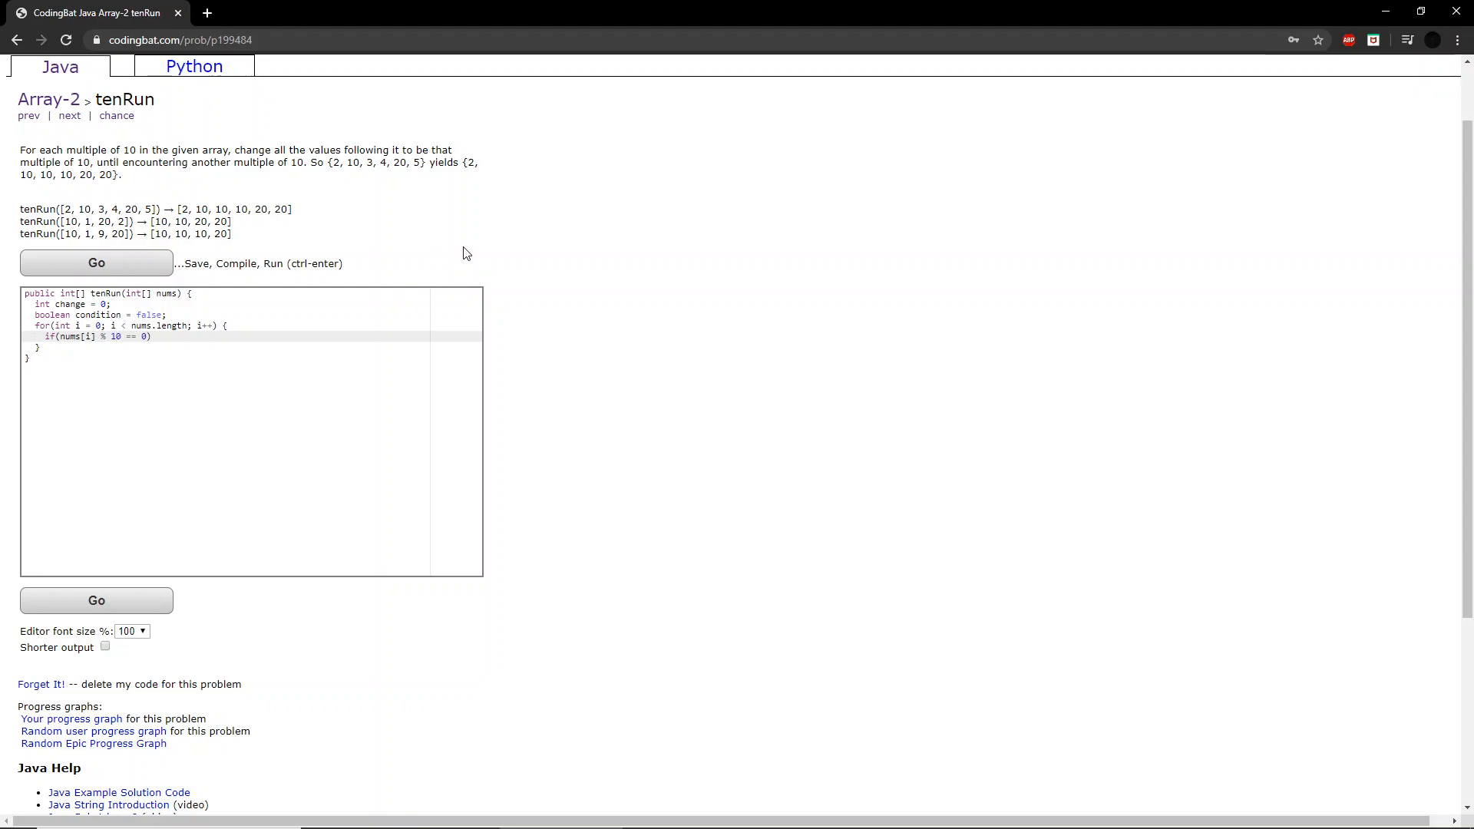
{"action": "type", "text": "{"}
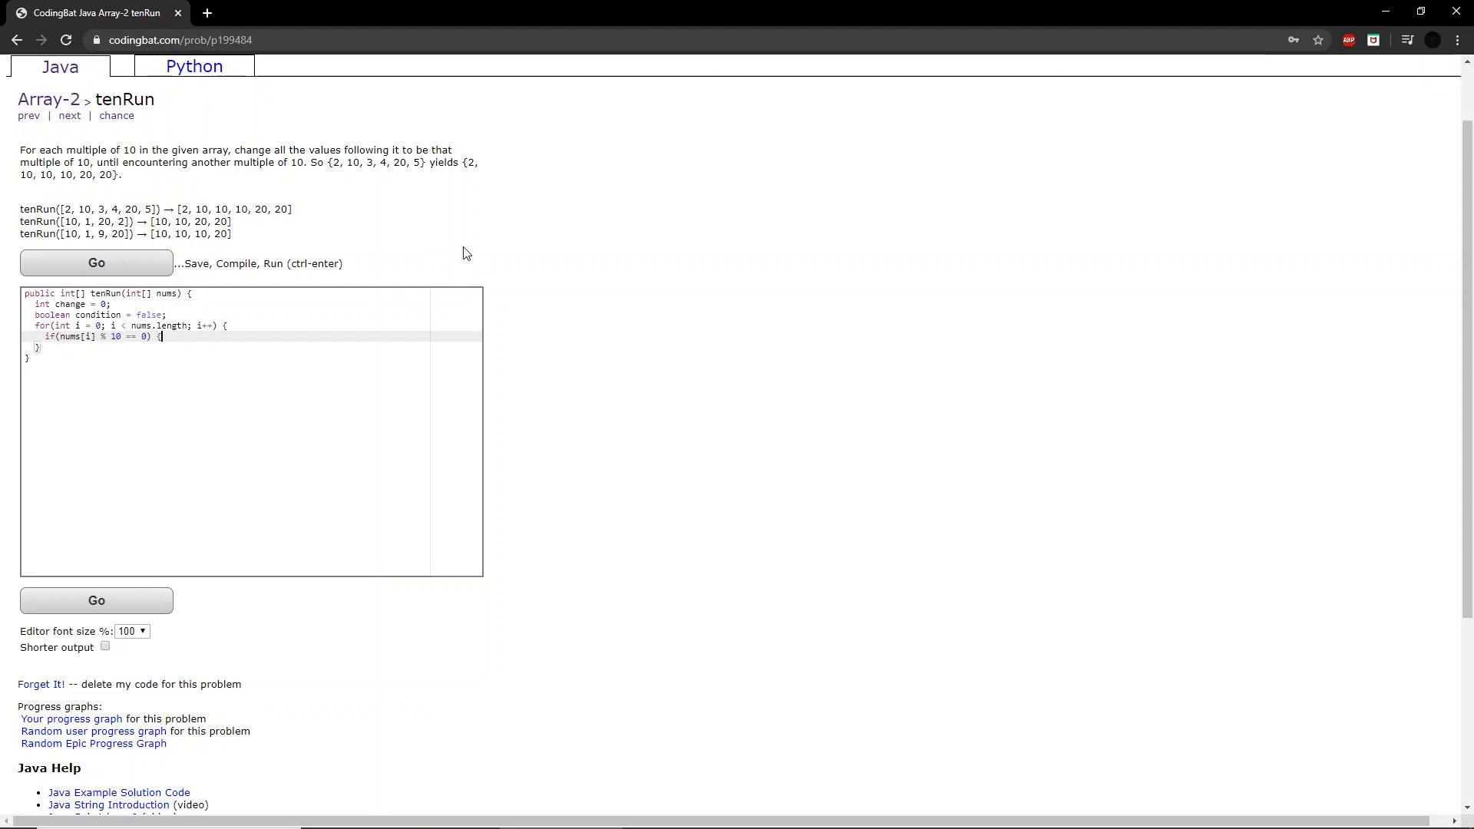
- Inside the if block, set condition = true and change = nums[i]
{"action": "type", "text": "con"}
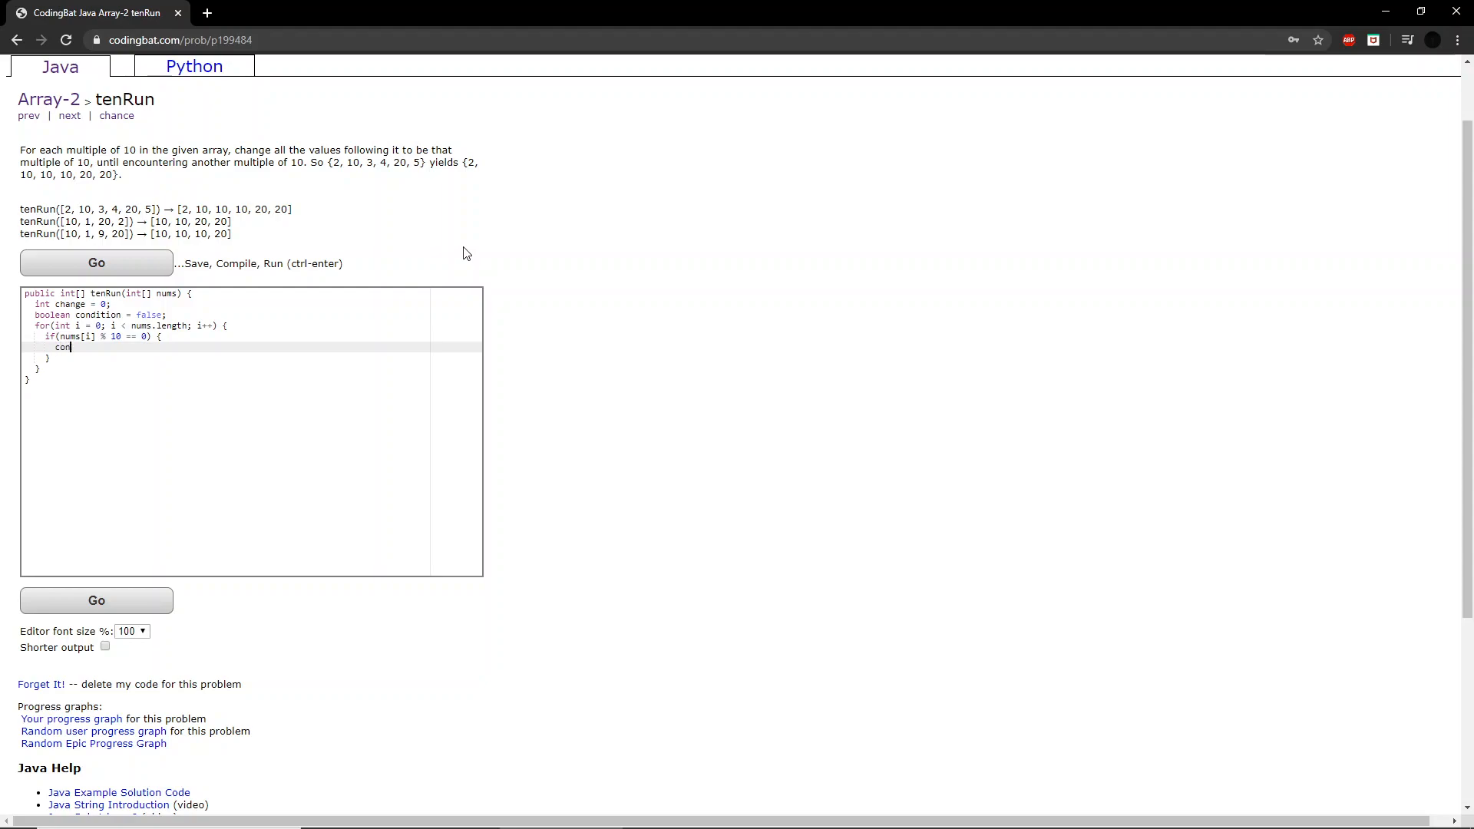
{"action": "type", "text": "dition"}
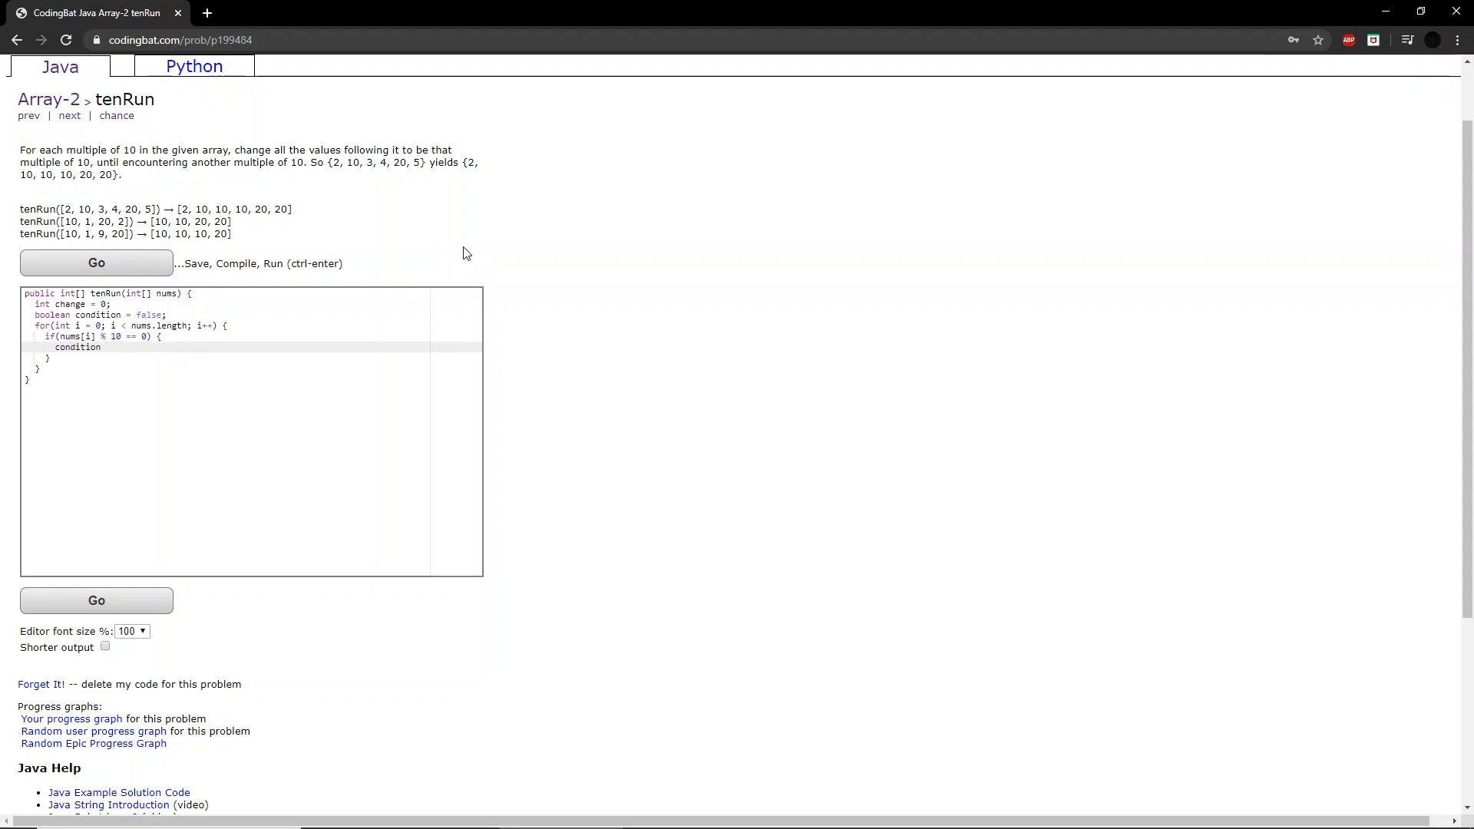
{"action": "type", "text": "= true;"}
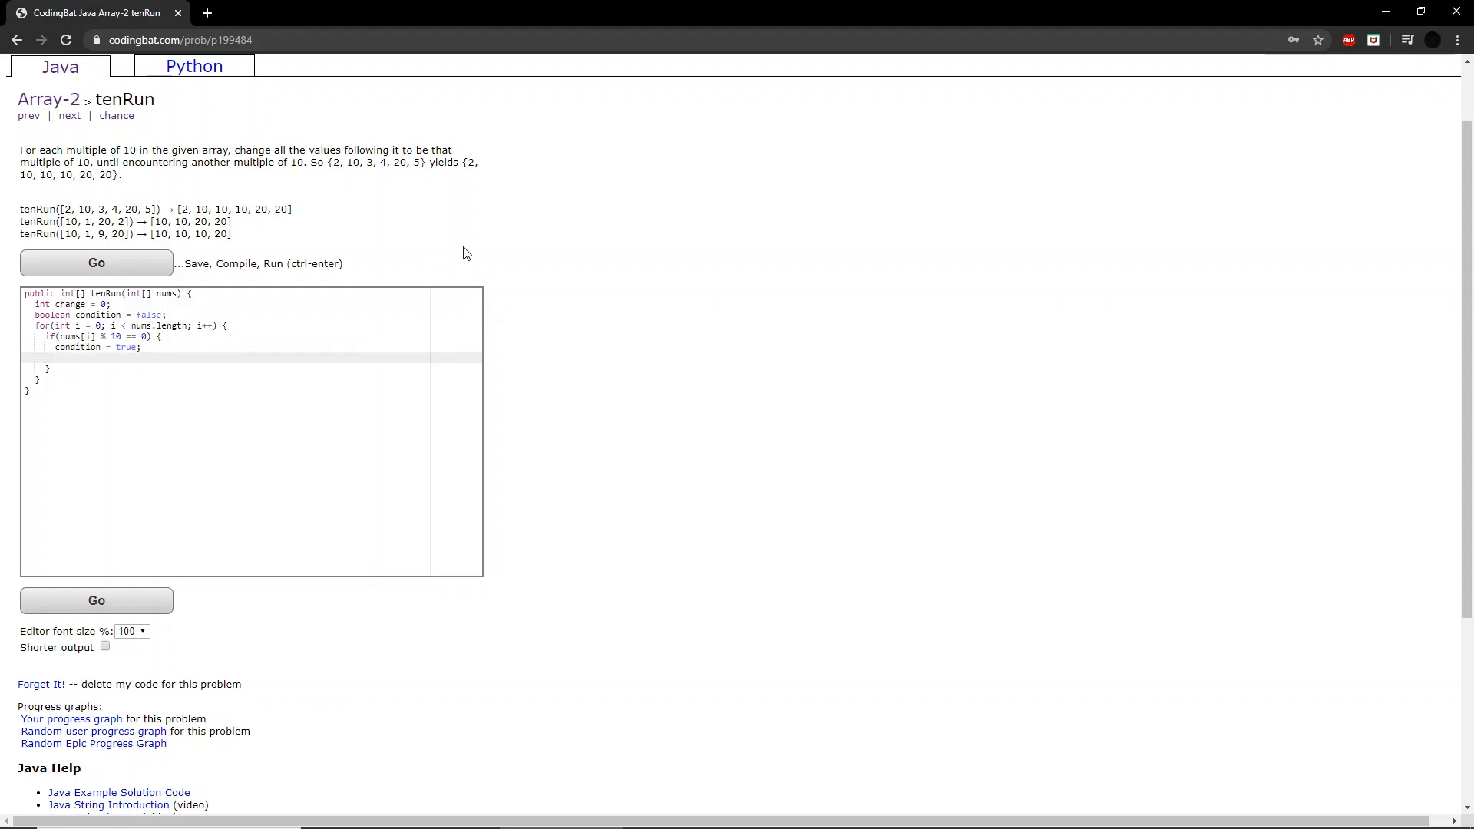
{"action": "type", "text": "ch"}
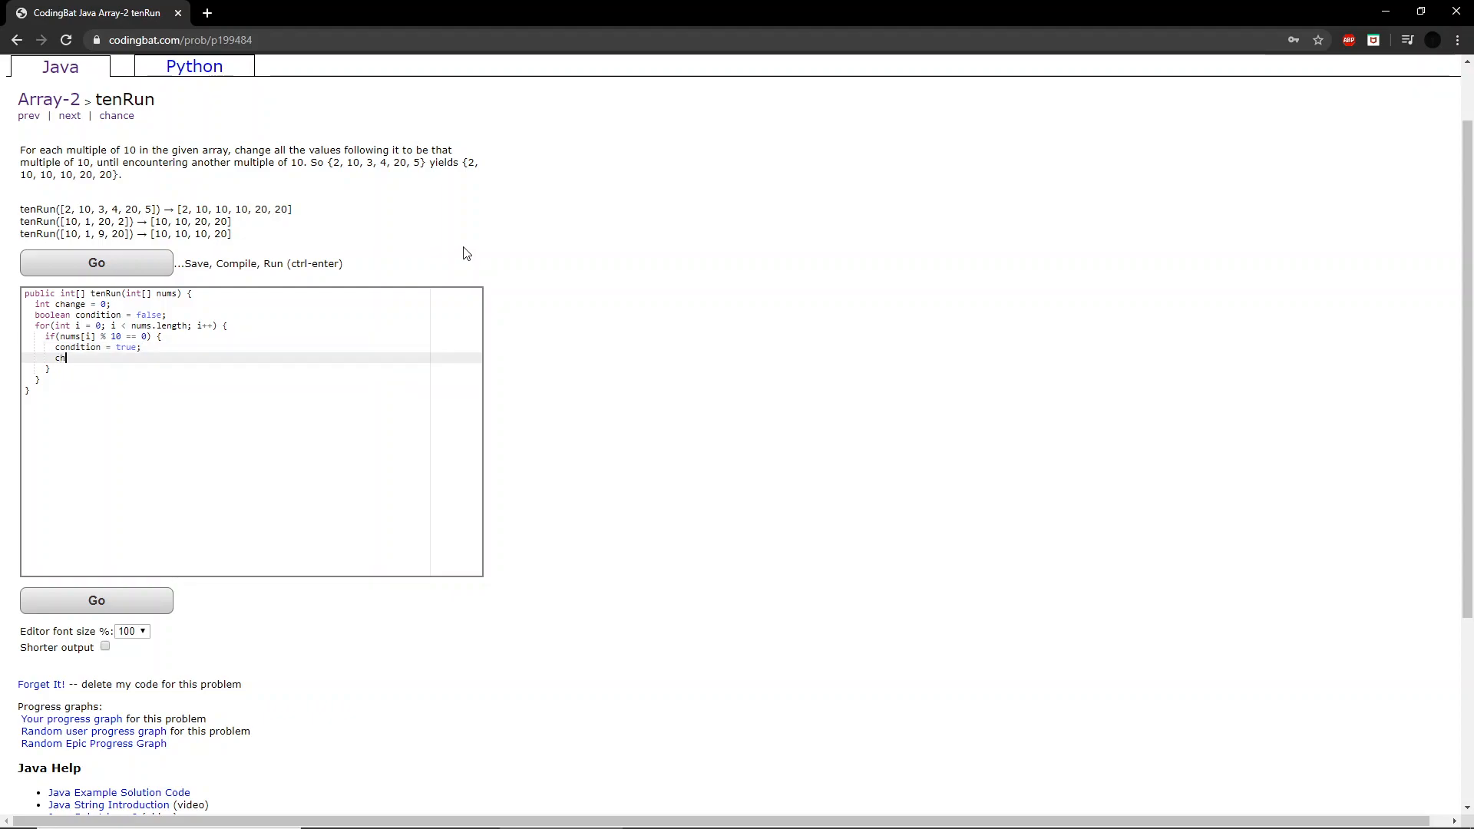
{"action": "type", "text": "ange = n"}
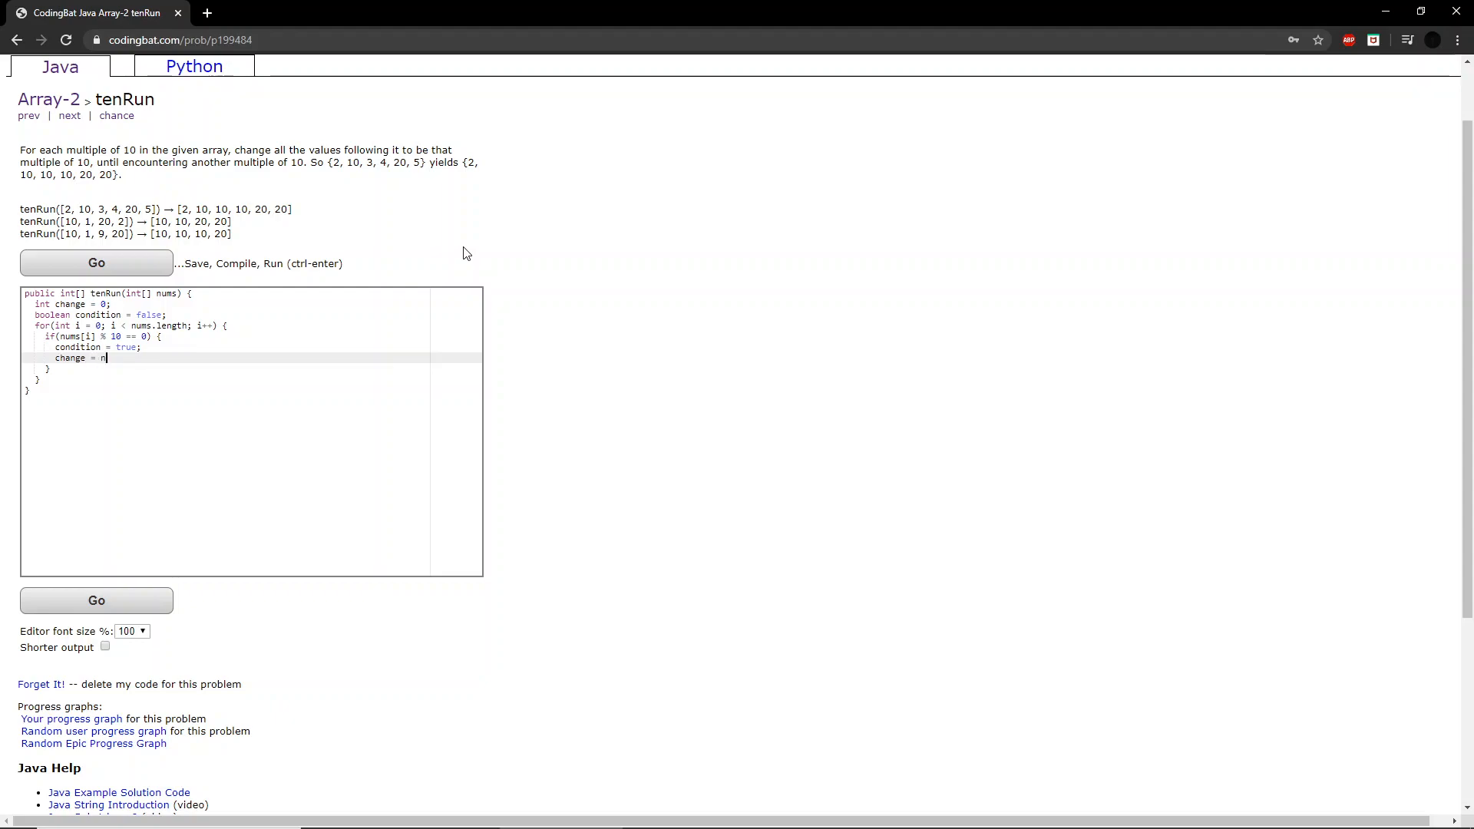
{"action": "type", "text": "ums[i];"}
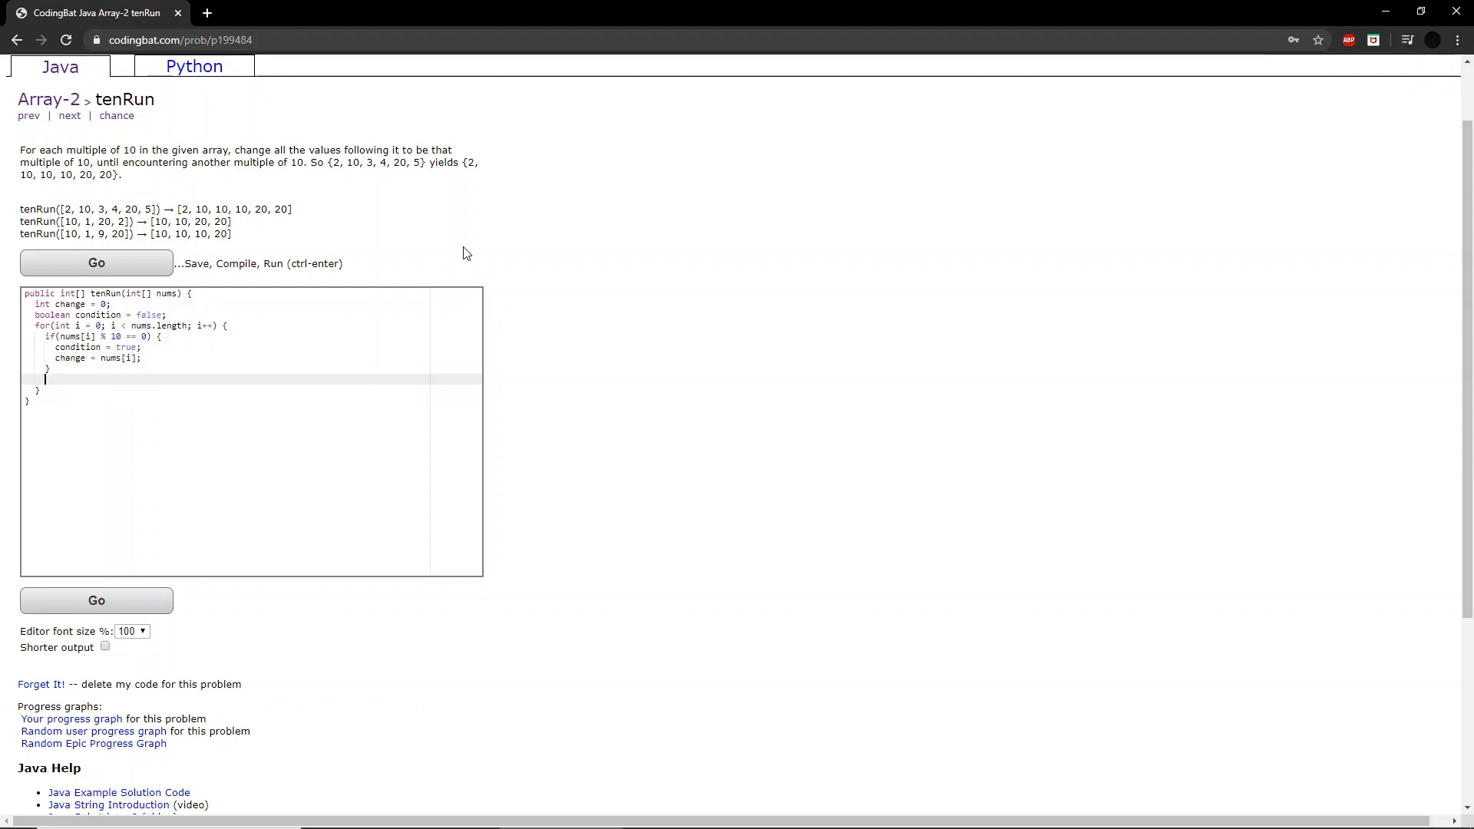
- Add if(condition) { nums[i] = change; } in the loop and return nums after it
{"action": "type", "text": "if(cond"}
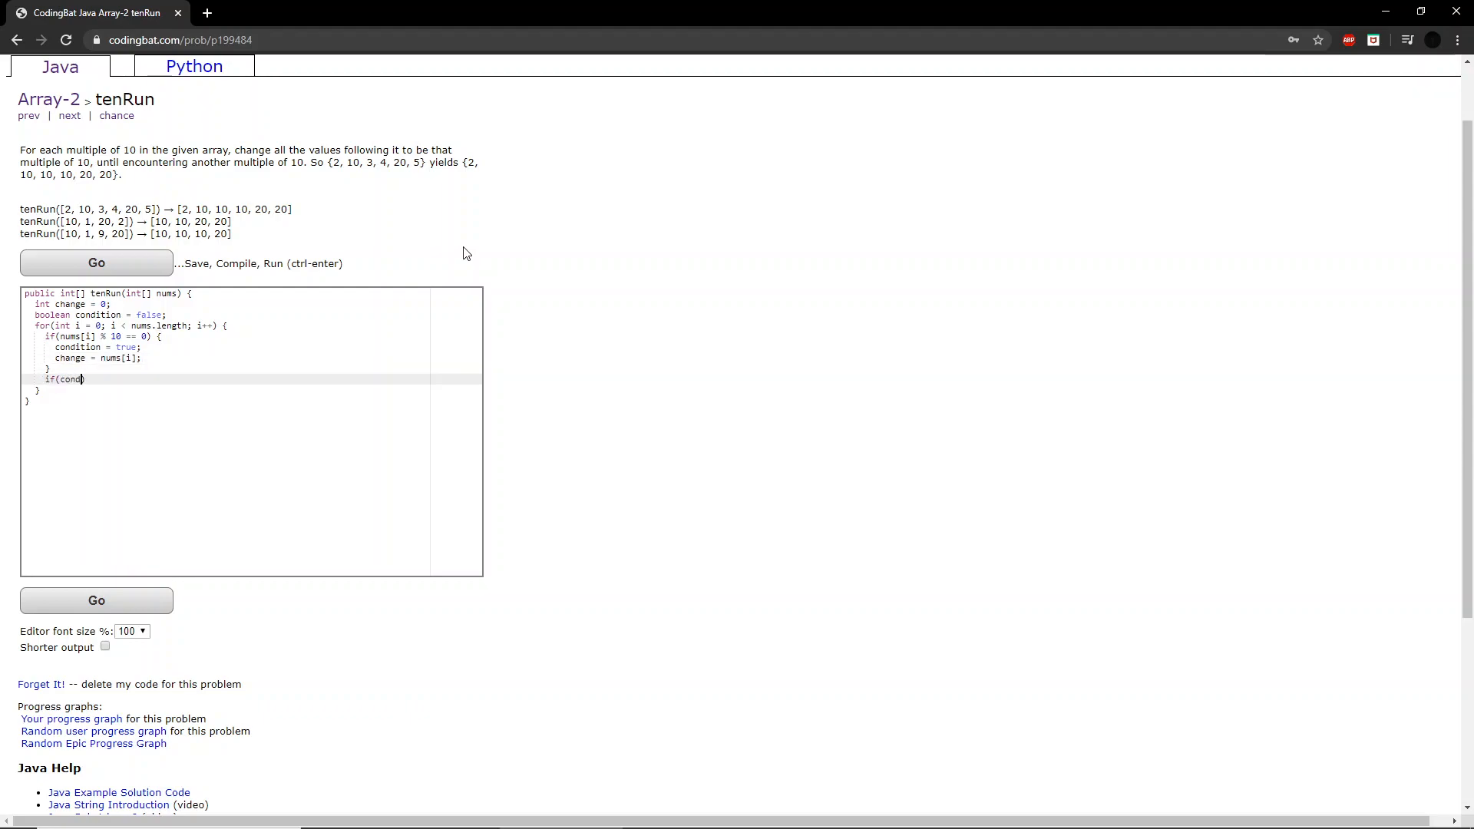
{"action": "type", "text": "ition)"}
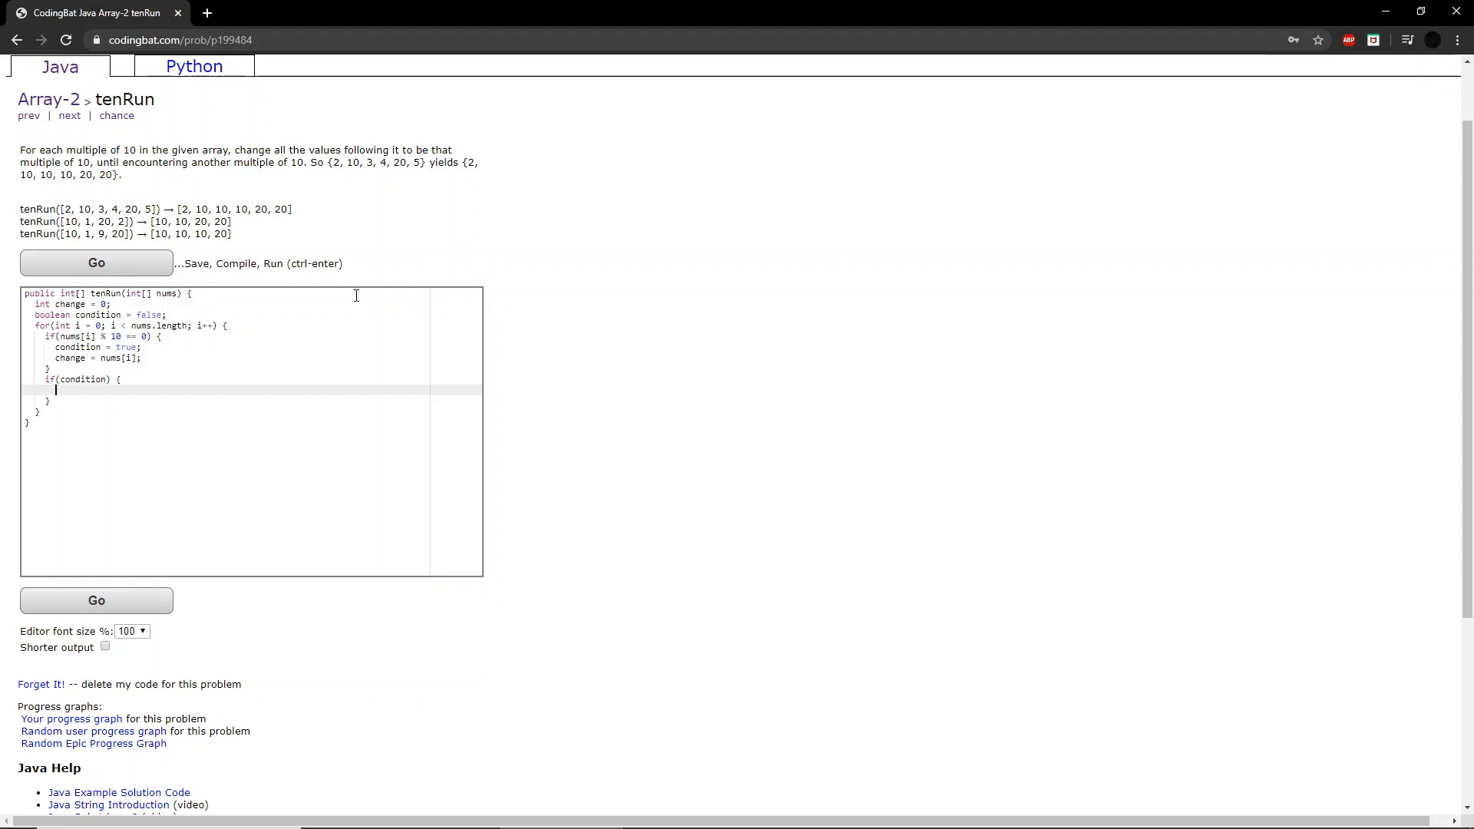
{"action": "mouse_move", "coordinate": [205, 426]}
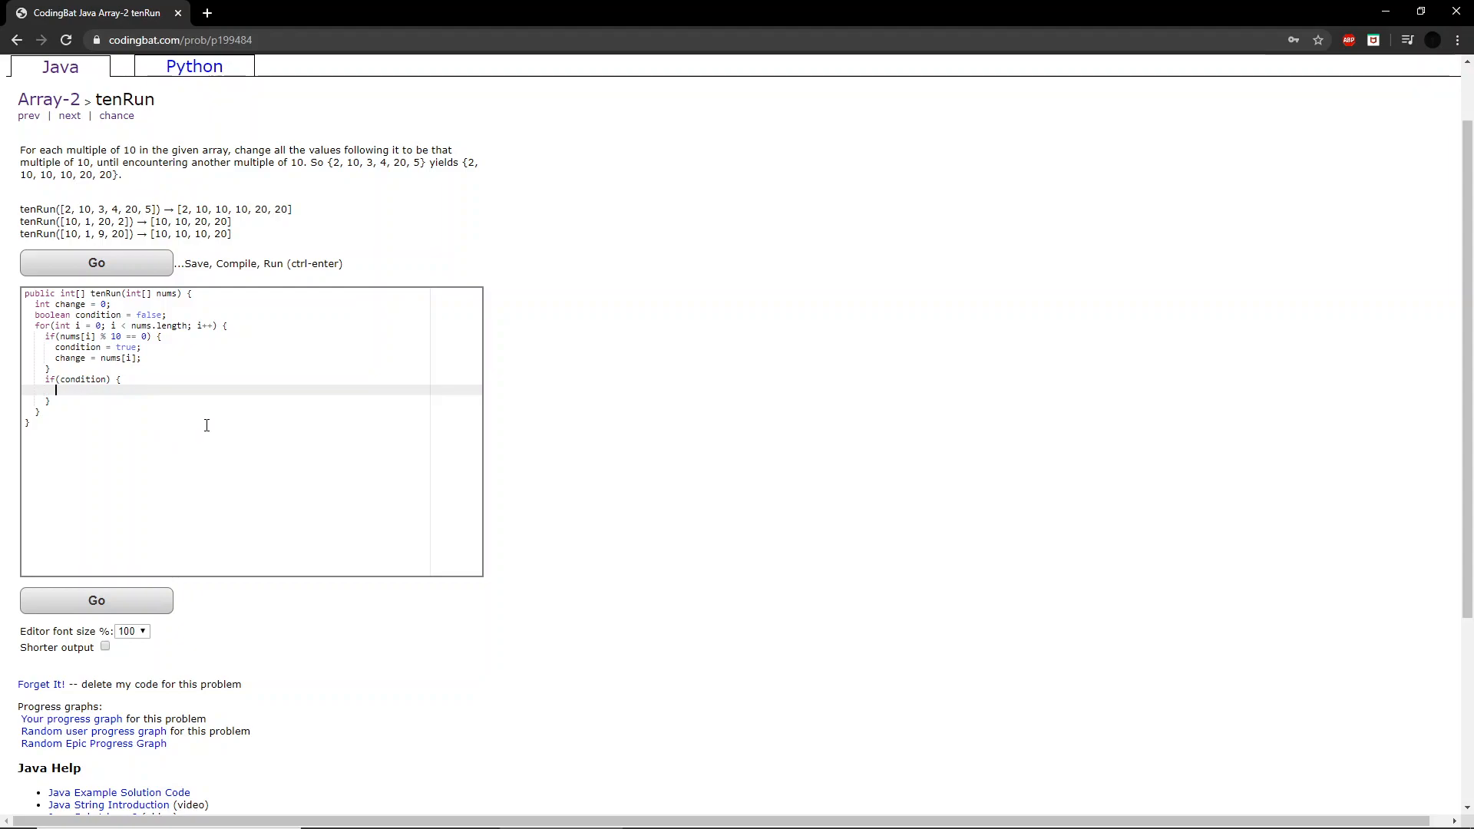
{"action": "type", "text": "nums[i"}
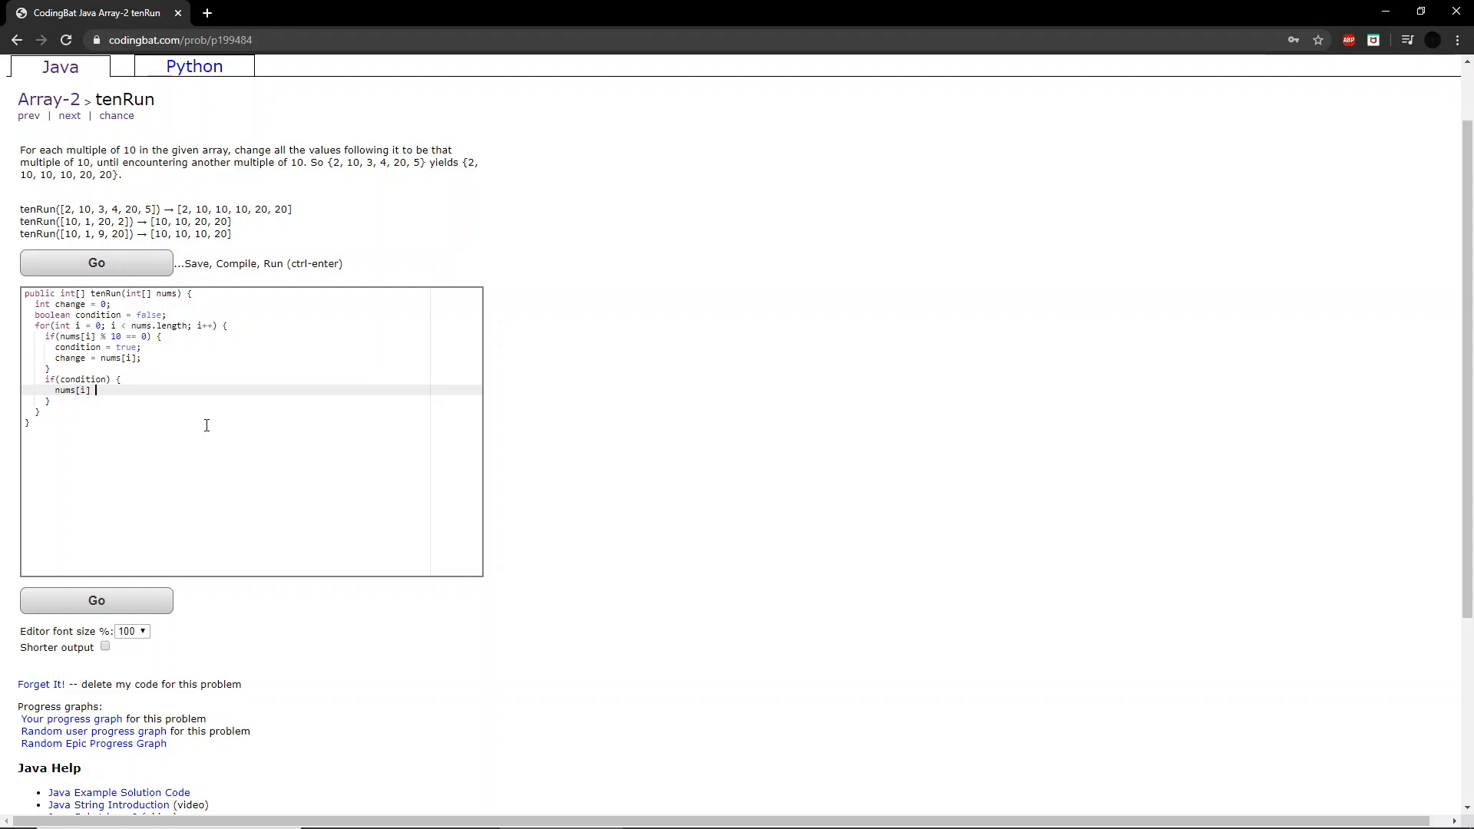
{"action": "type", "text": "= ch"}
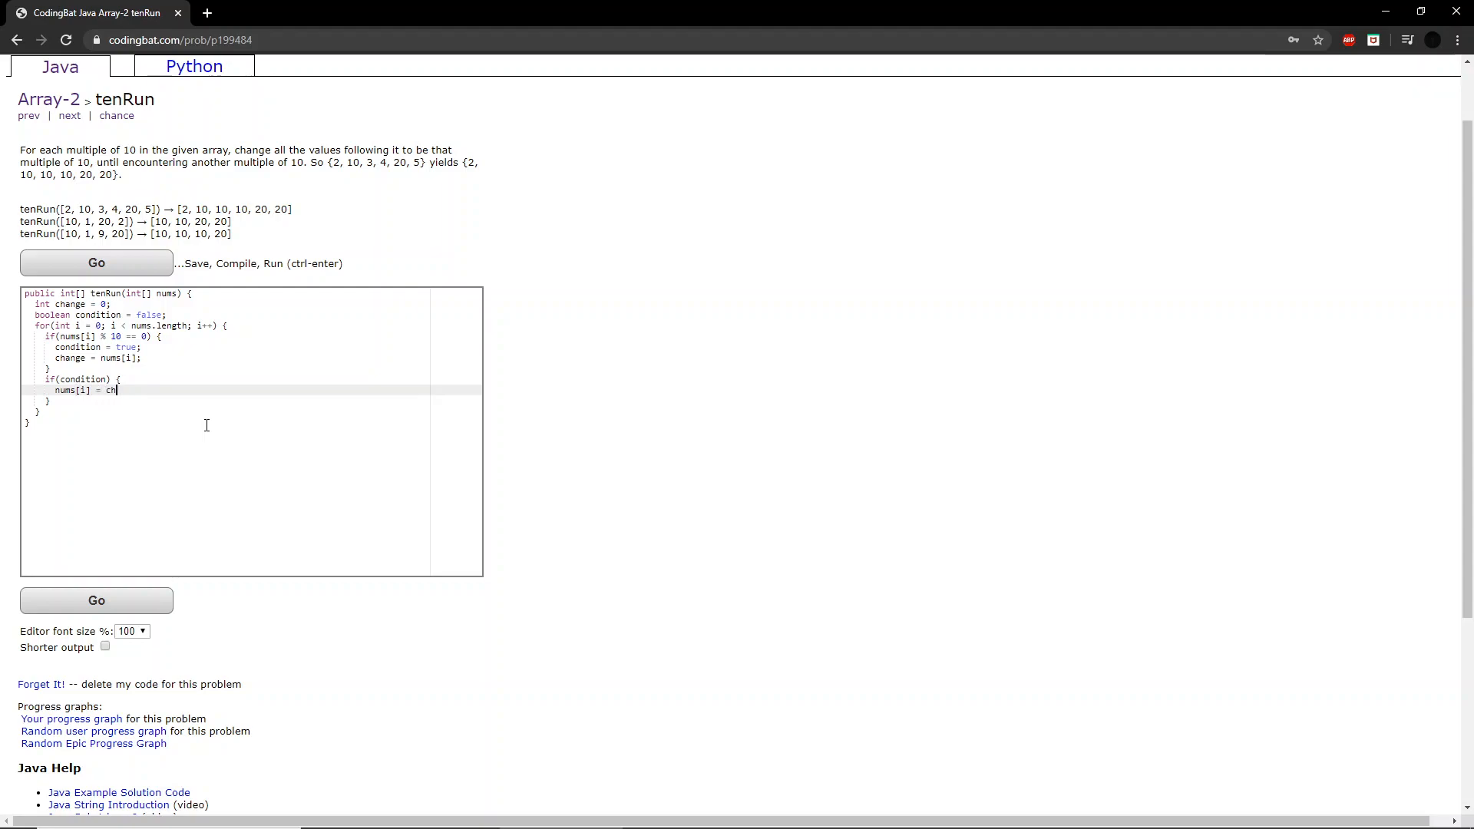
{"action": "type", "text": "ange;"}
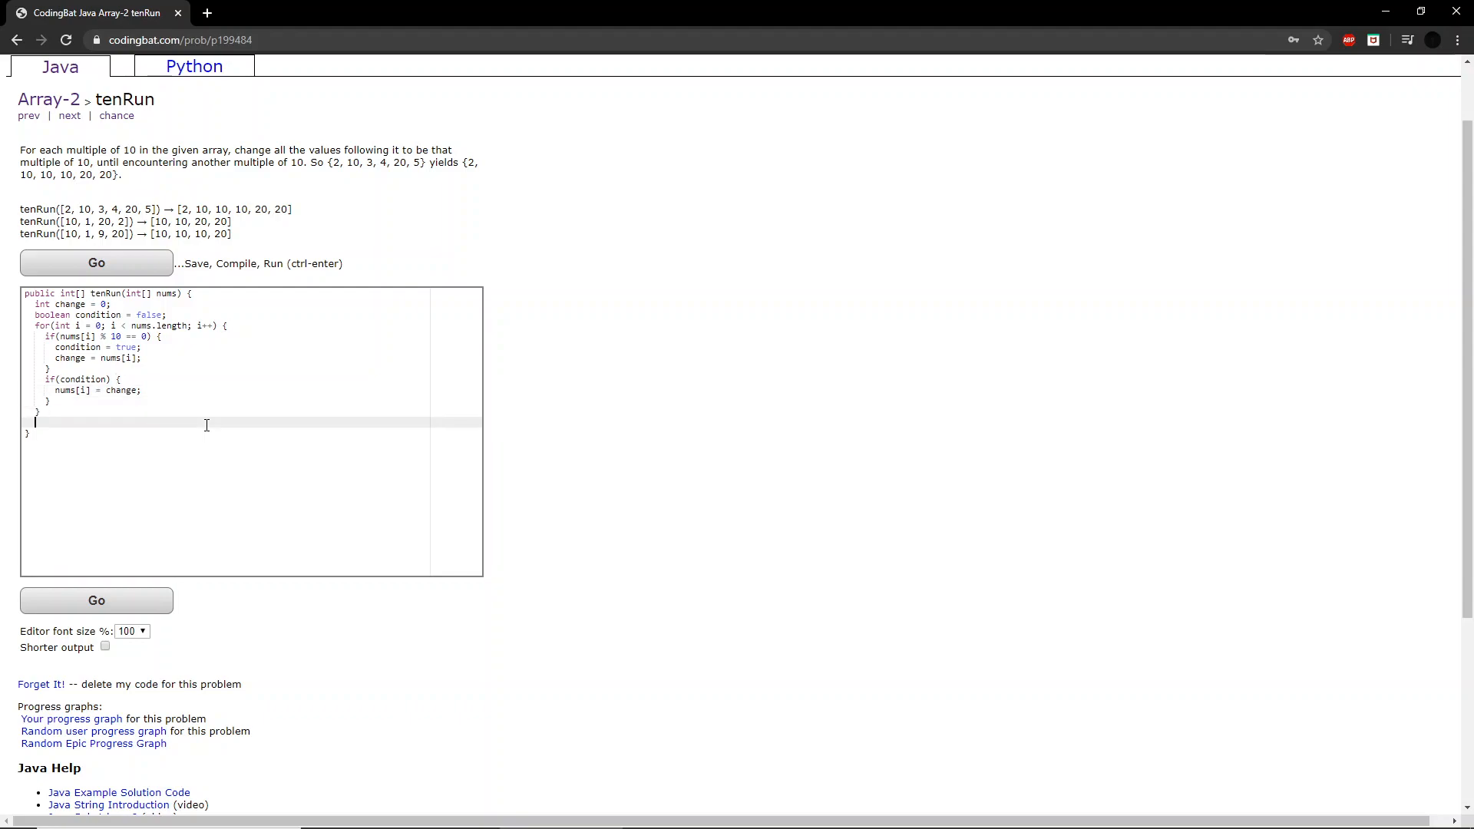
{"action": "type", "text": "return num"}
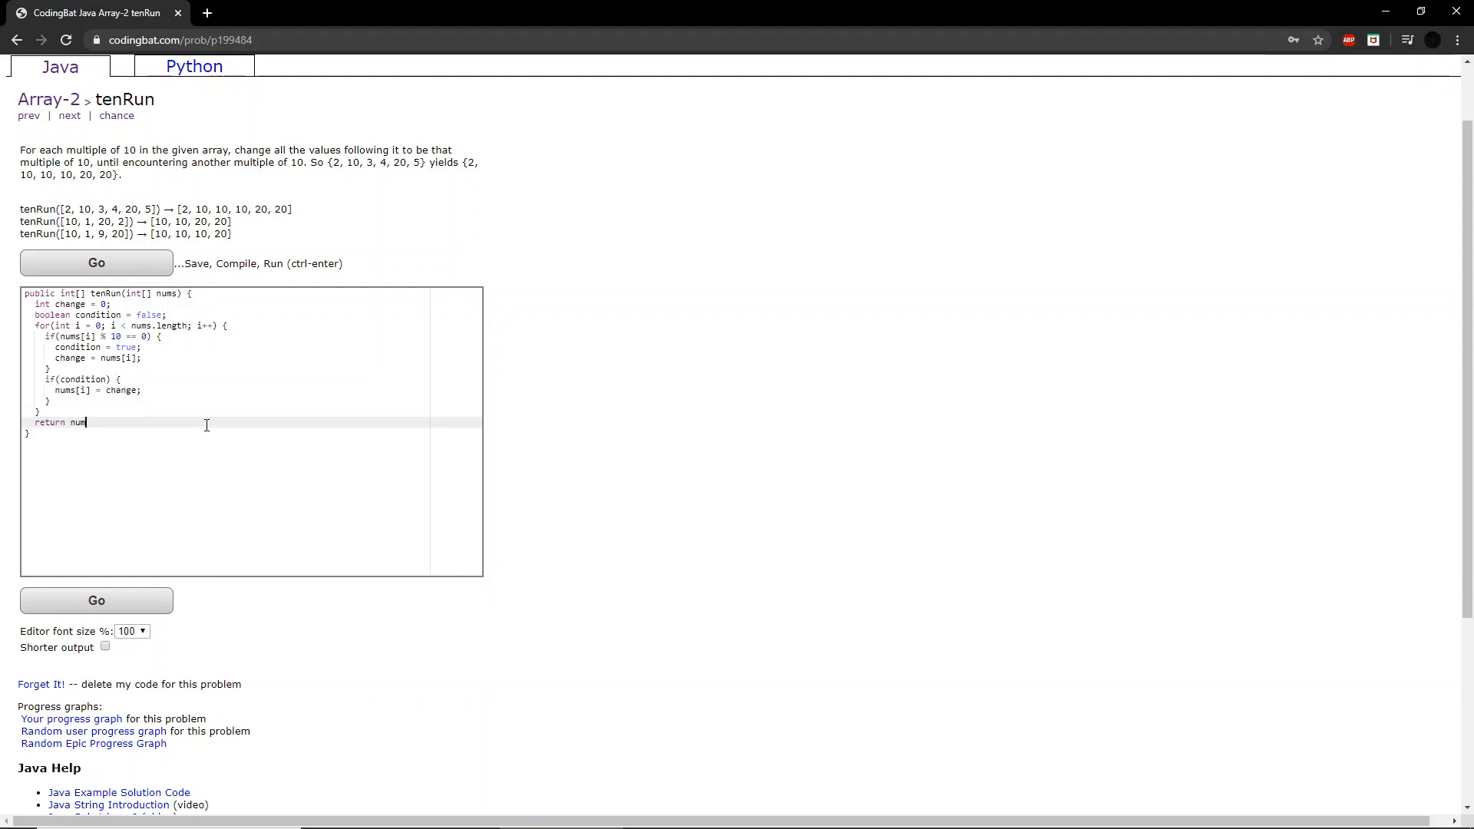
{"action": "type", "text": "s;"}
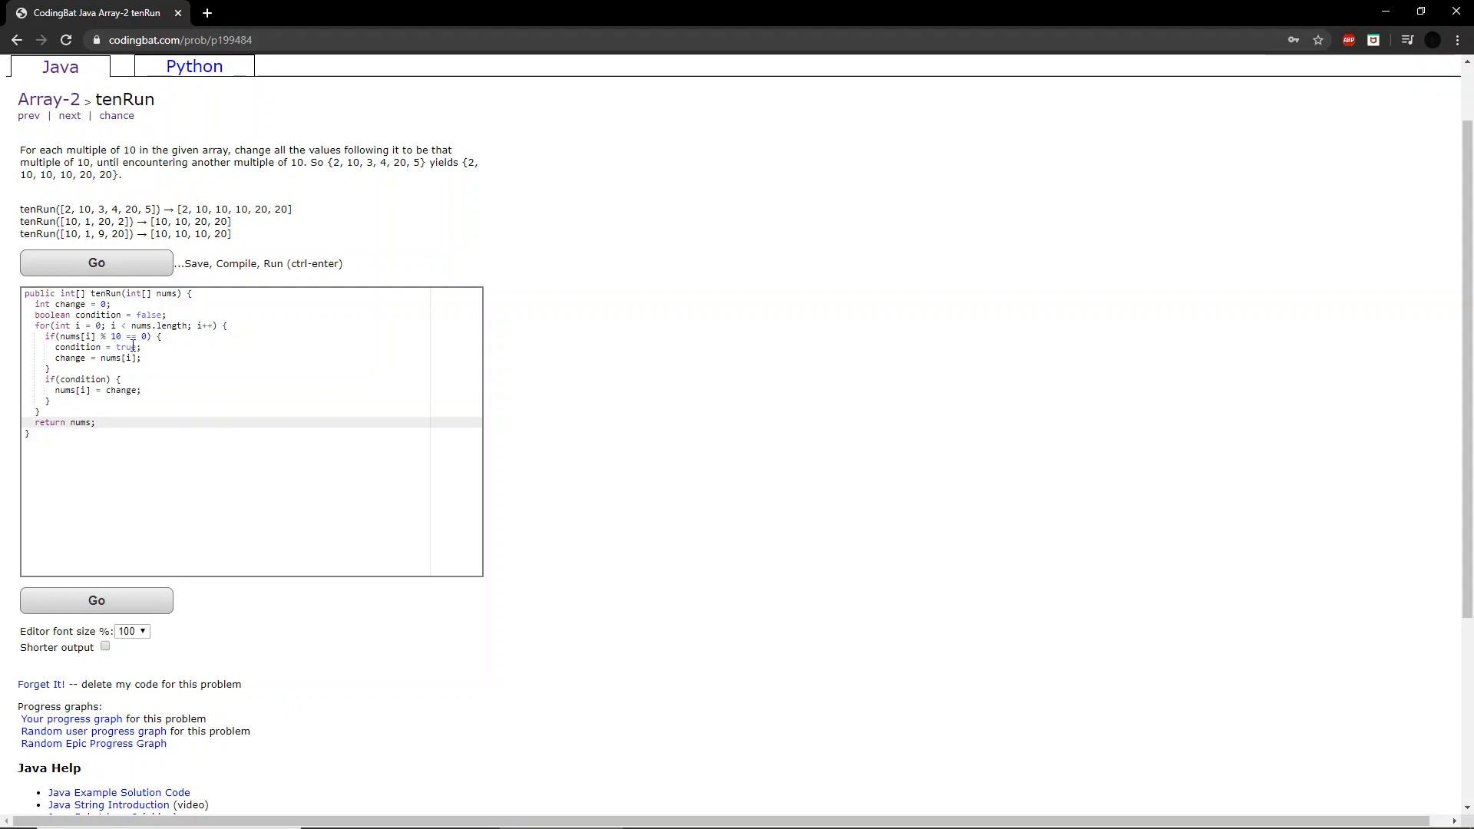
{"action": "mouse_move", "coordinate": [91, 369]}
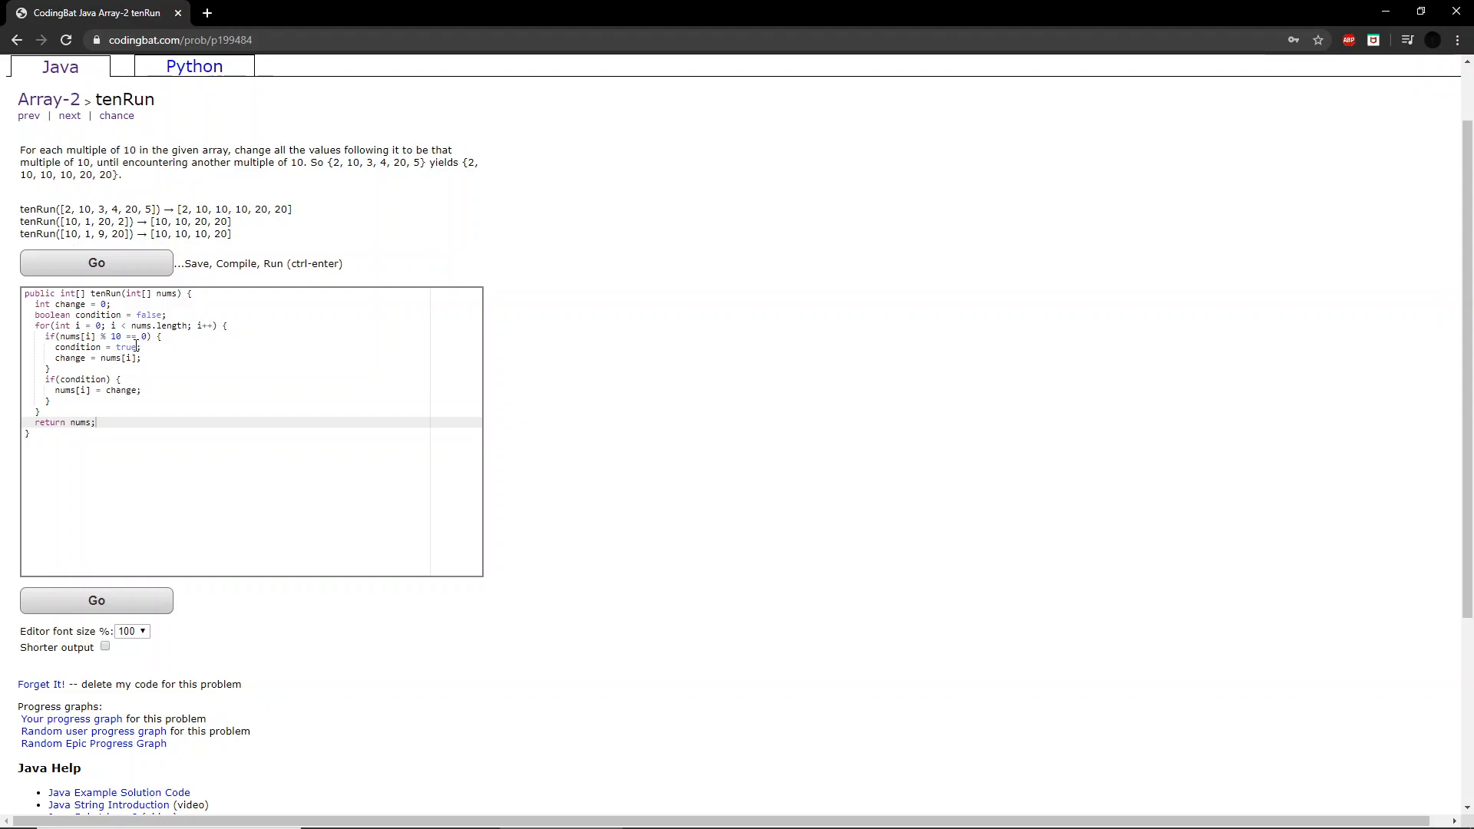
- Review the examples, then run the tests with Go to get the All Correct result
{"action": "double_click", "coordinate": [84, 208]}
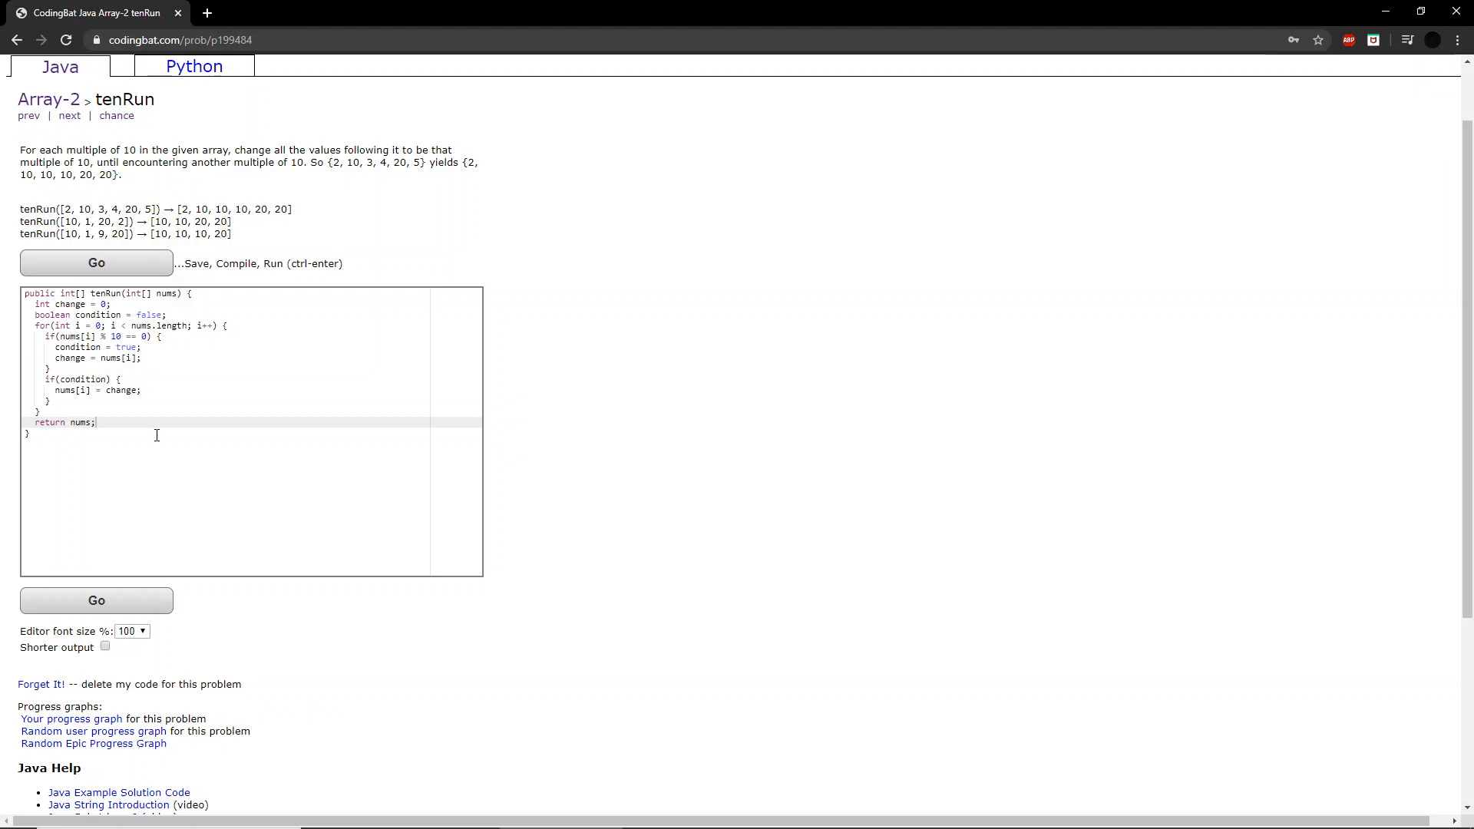
{"action": "mouse_move", "coordinate": [138, 403]}
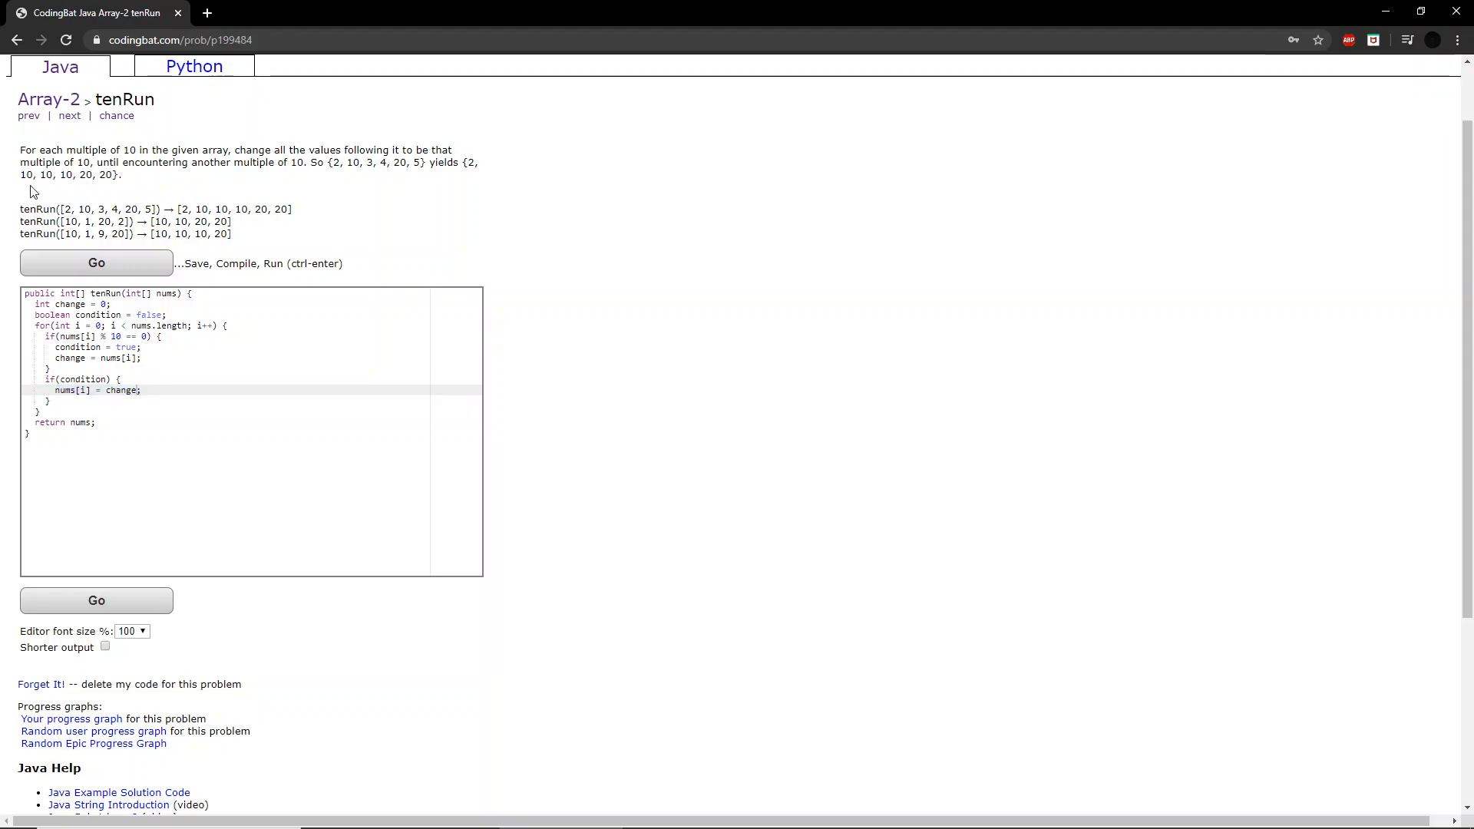
{"action": "double_click", "coordinate": [98, 208]}
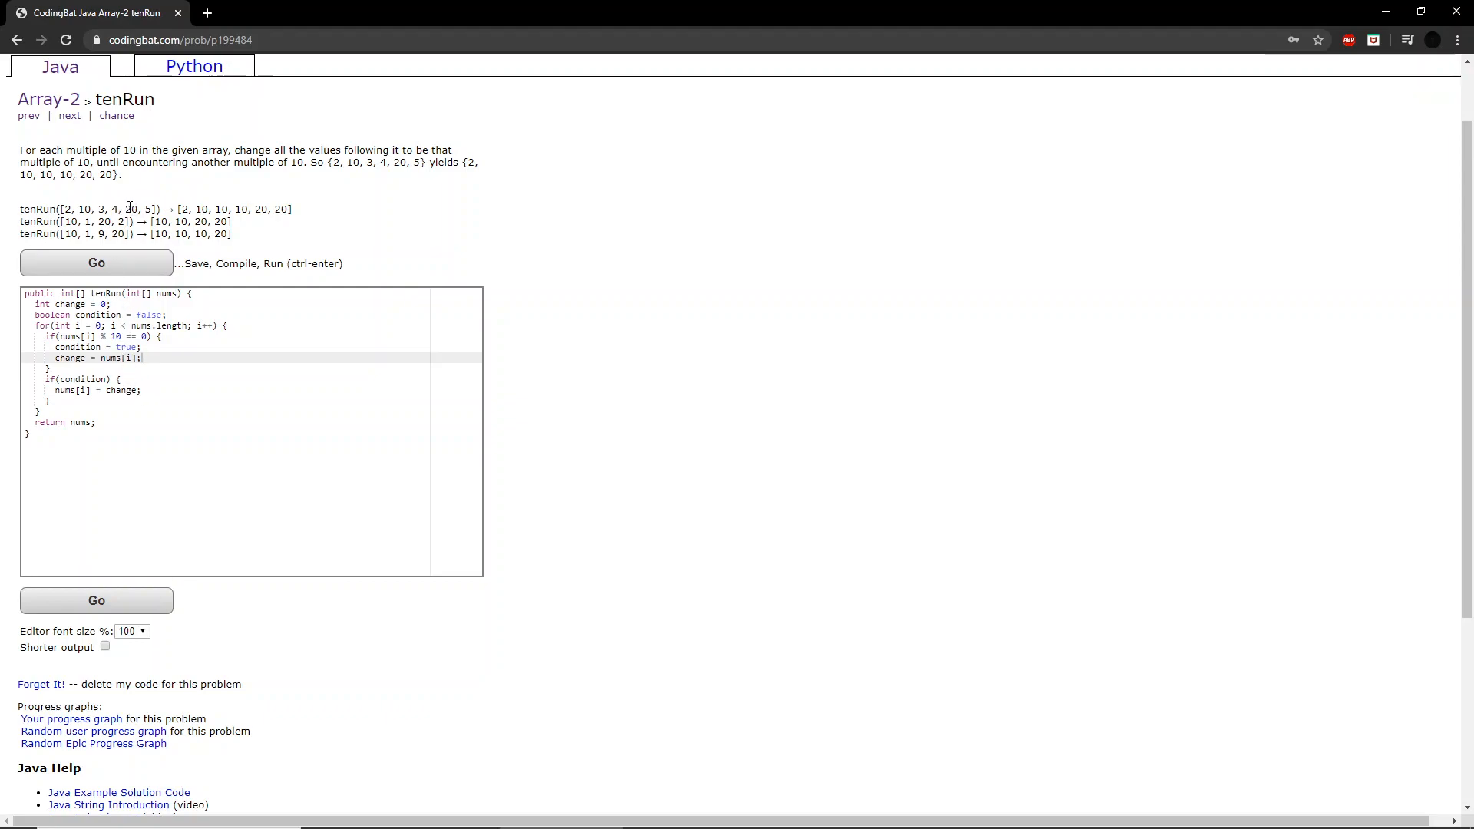
{"action": "double_click", "coordinate": [147, 209]}
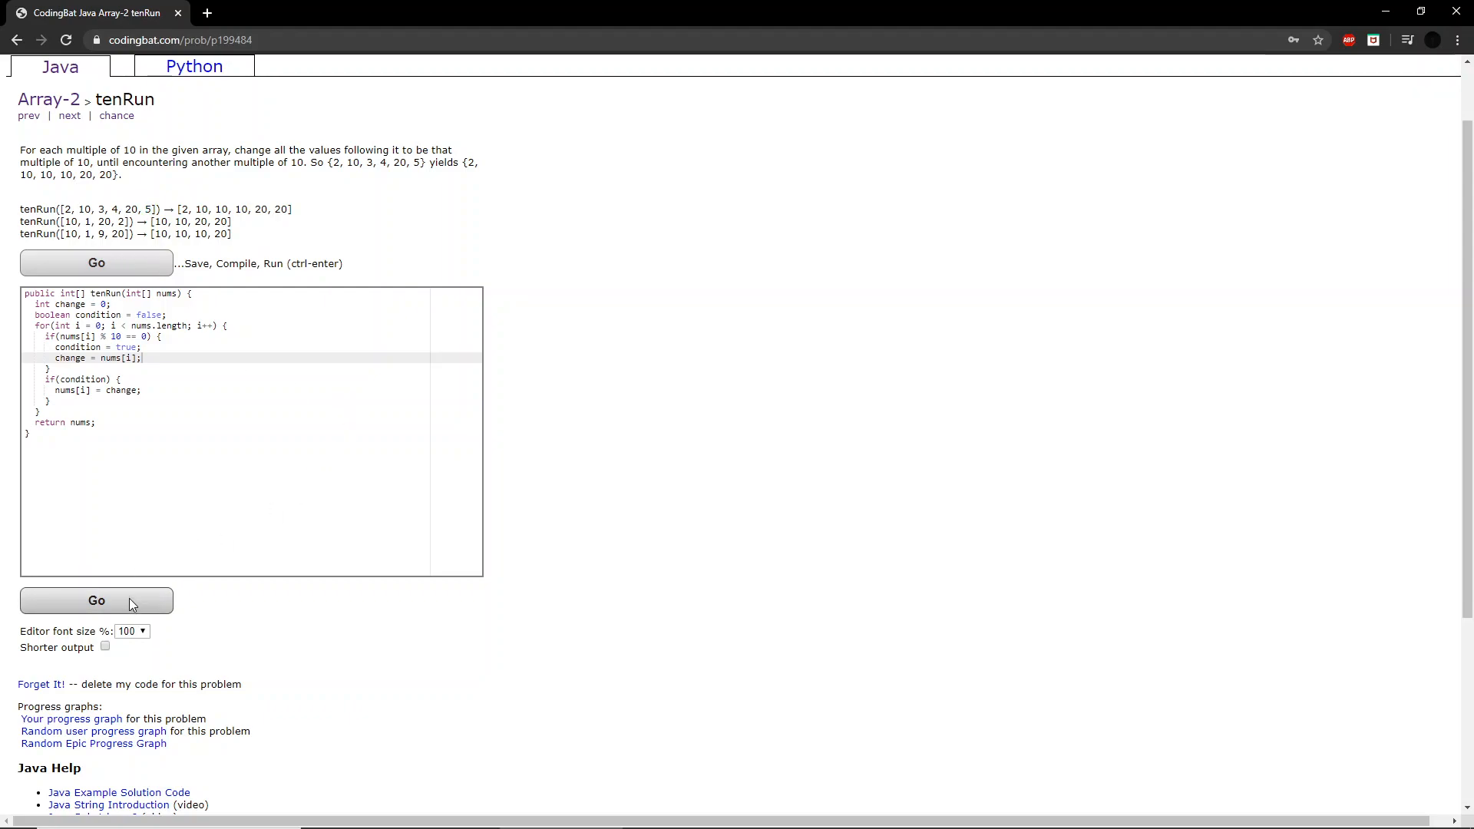
{"action": "left_click", "coordinate": [96, 601]}
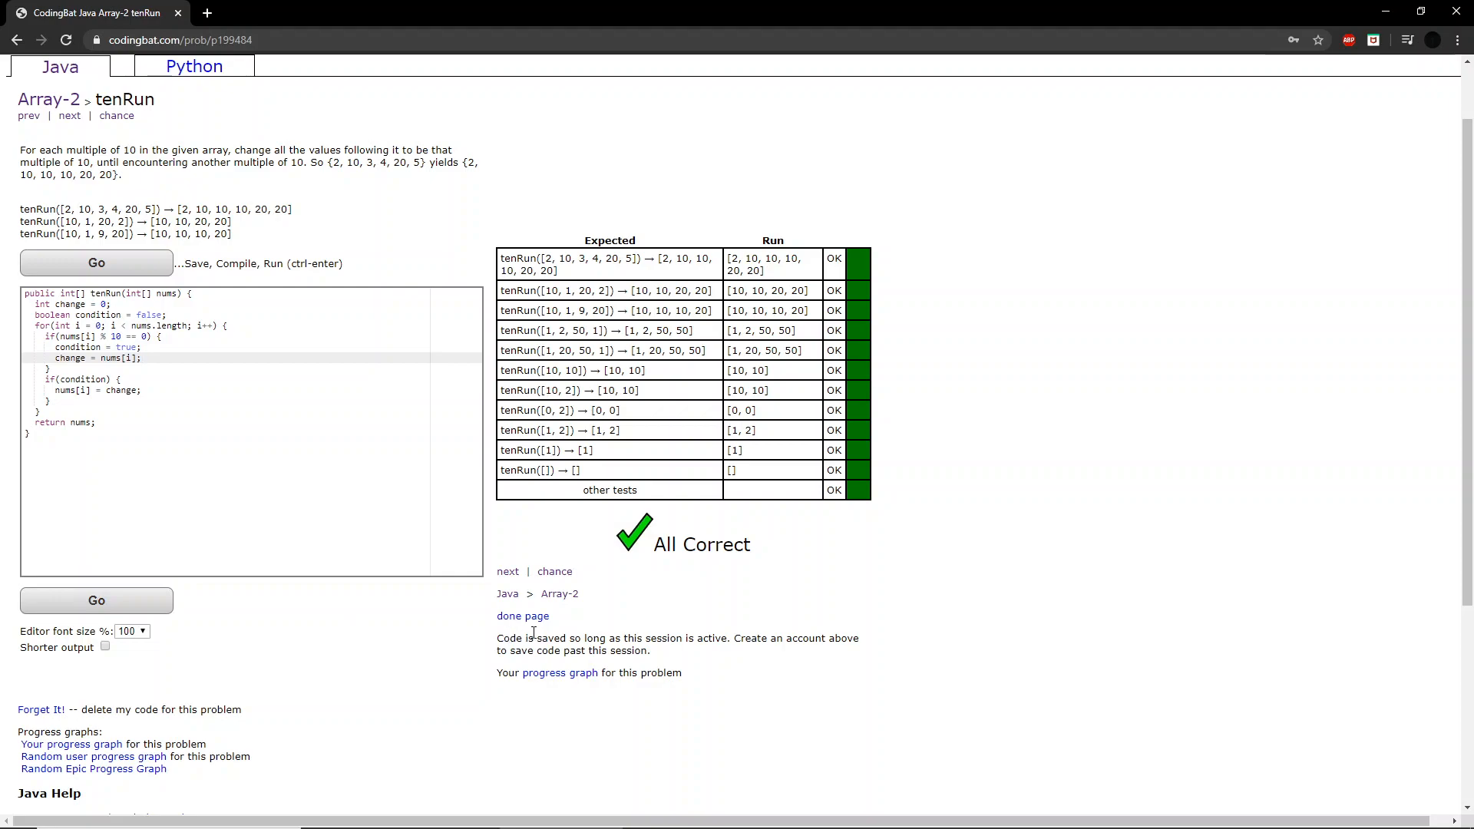